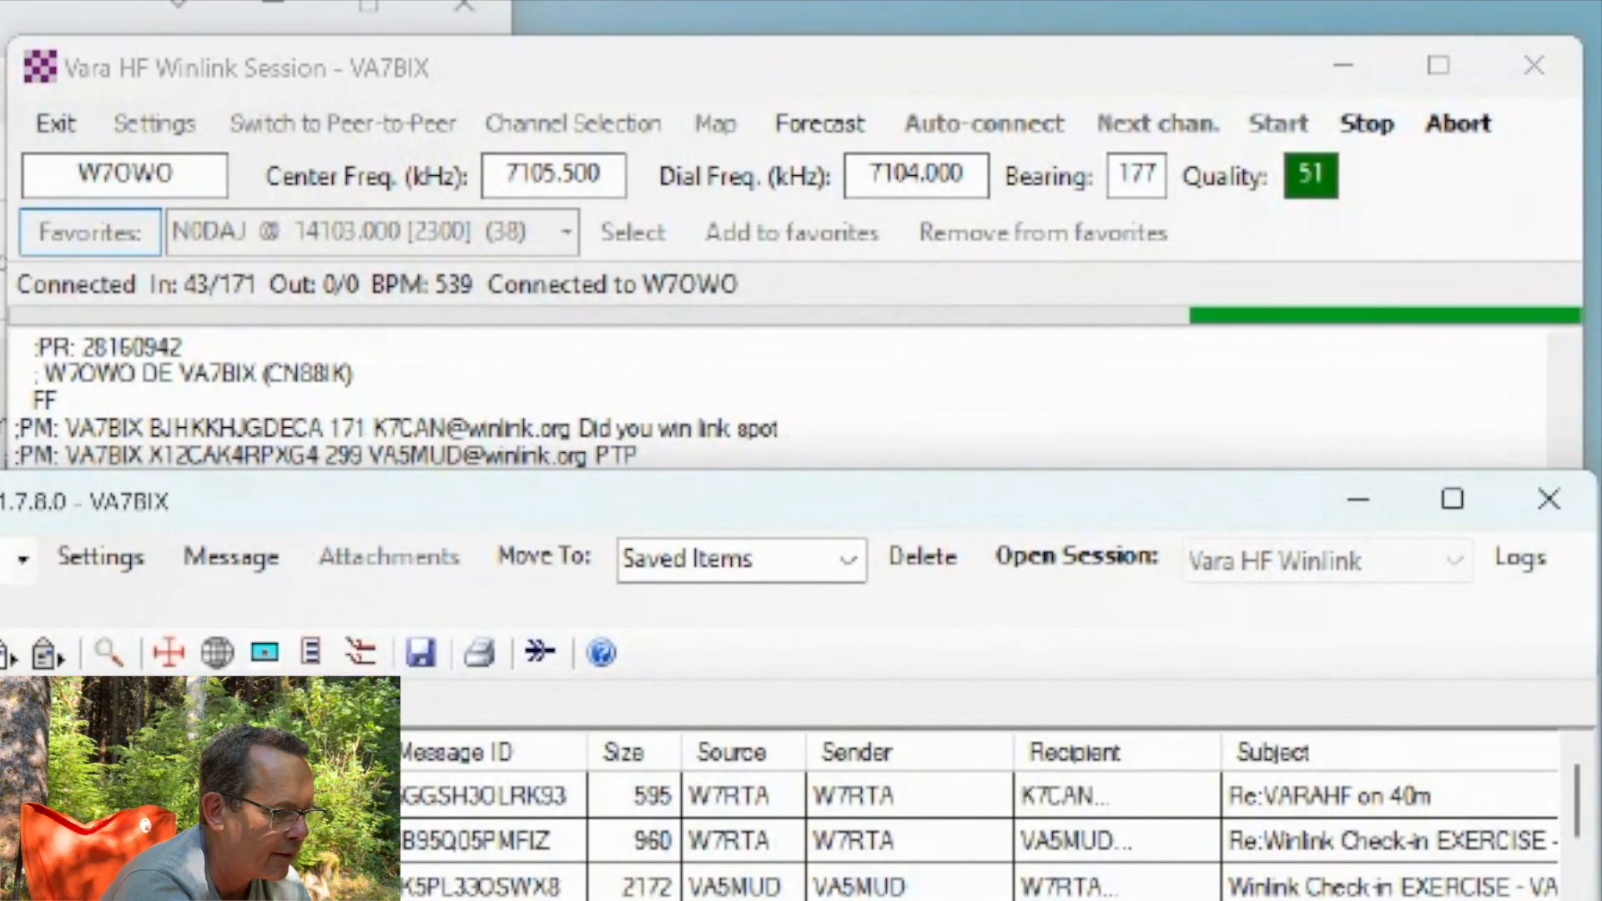
{"action": "mouse_move", "coordinate": [1263, 342]}
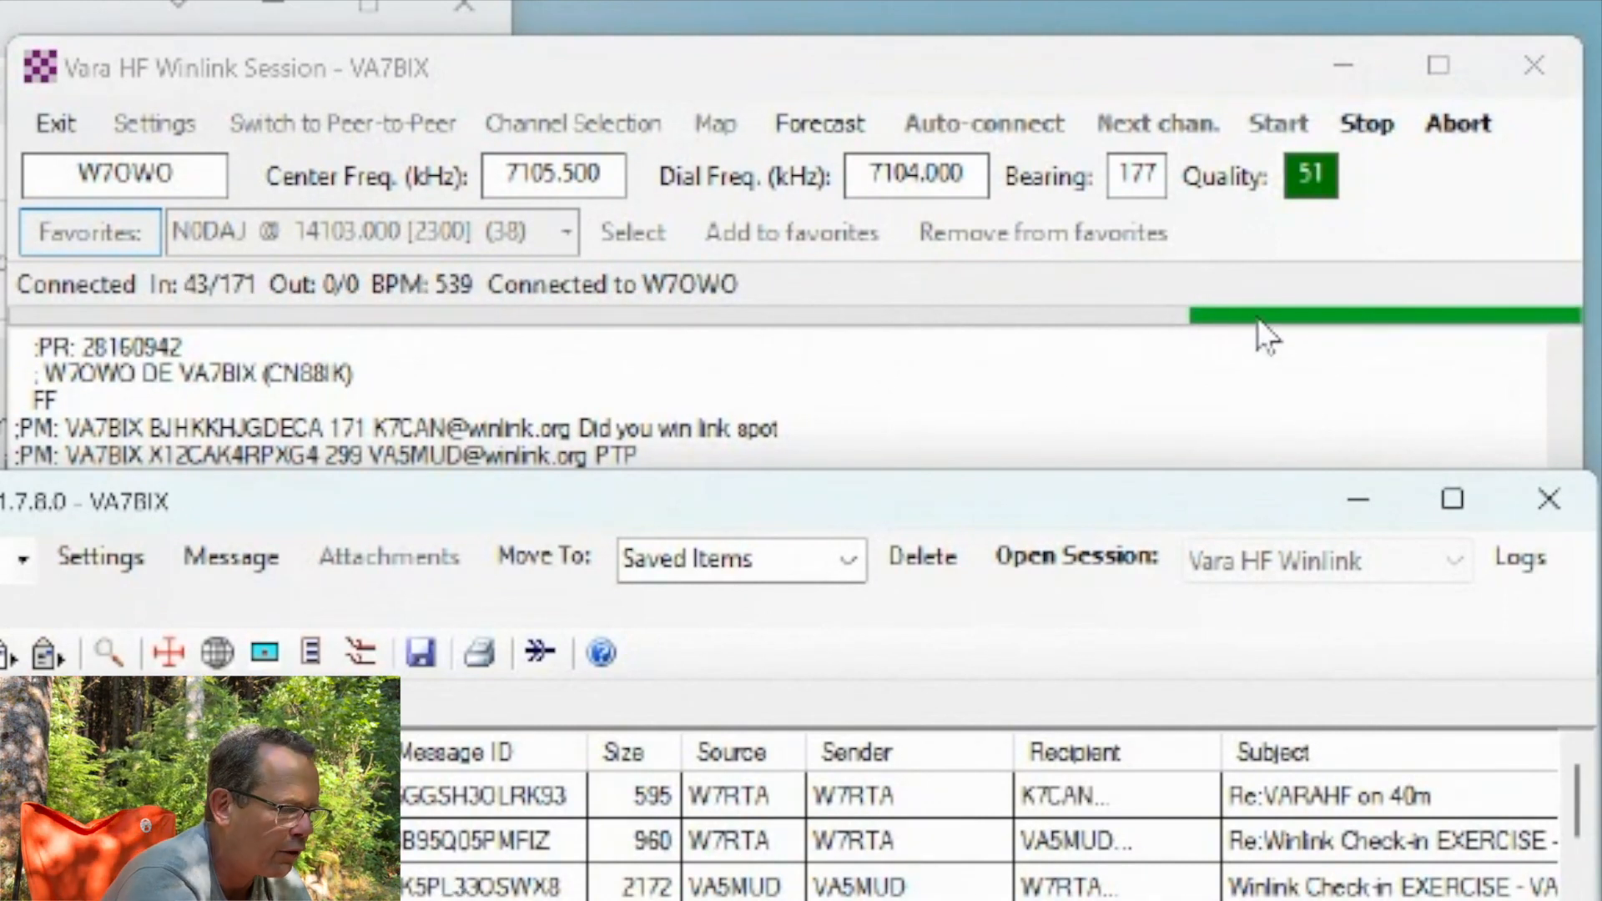
{"action": "mouse_move", "coordinate": [1221, 342]}
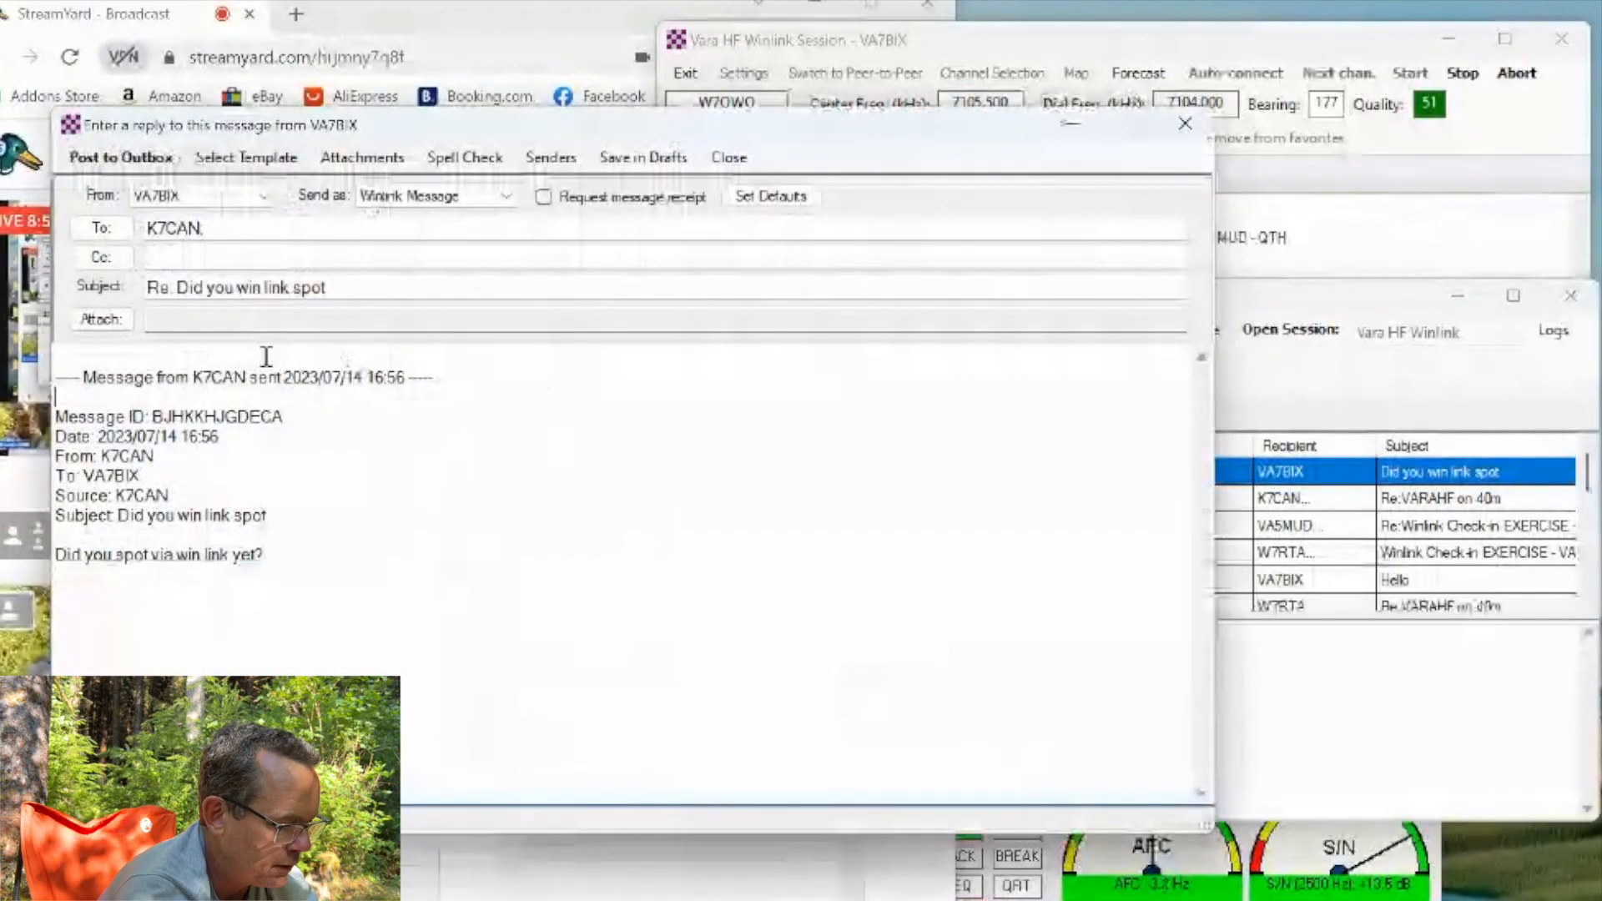
Write the reply to Mike: didn't spot him on WinLink but is shooting a video now.
{"action": "type", "text": "Hey Mi"}
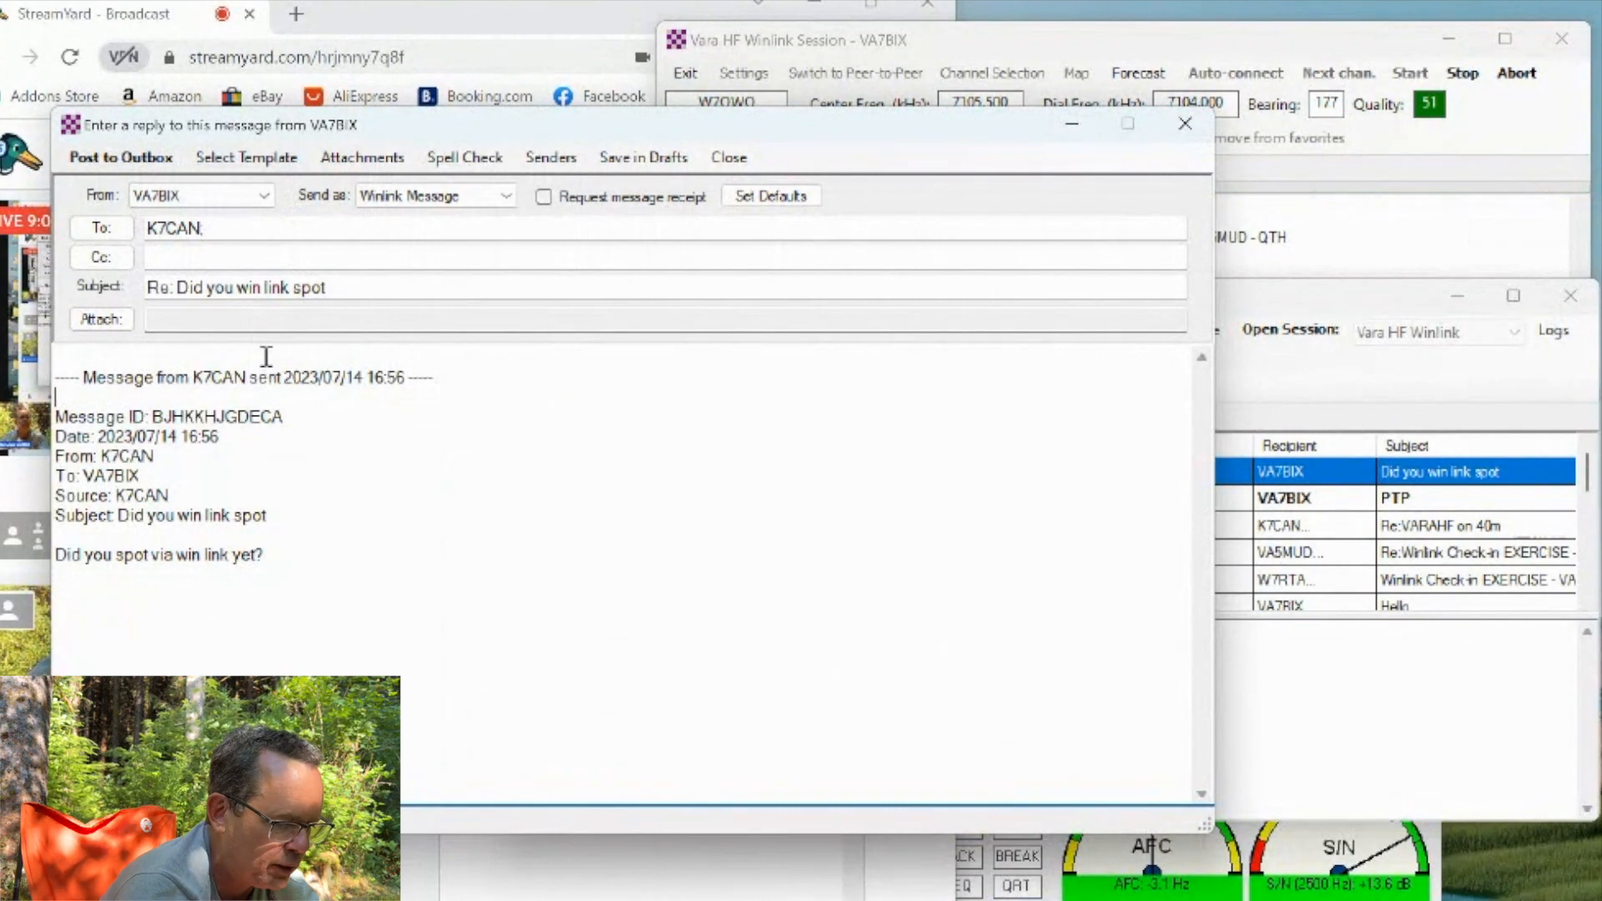
{"action": "type", "text": "Hey Mi"}
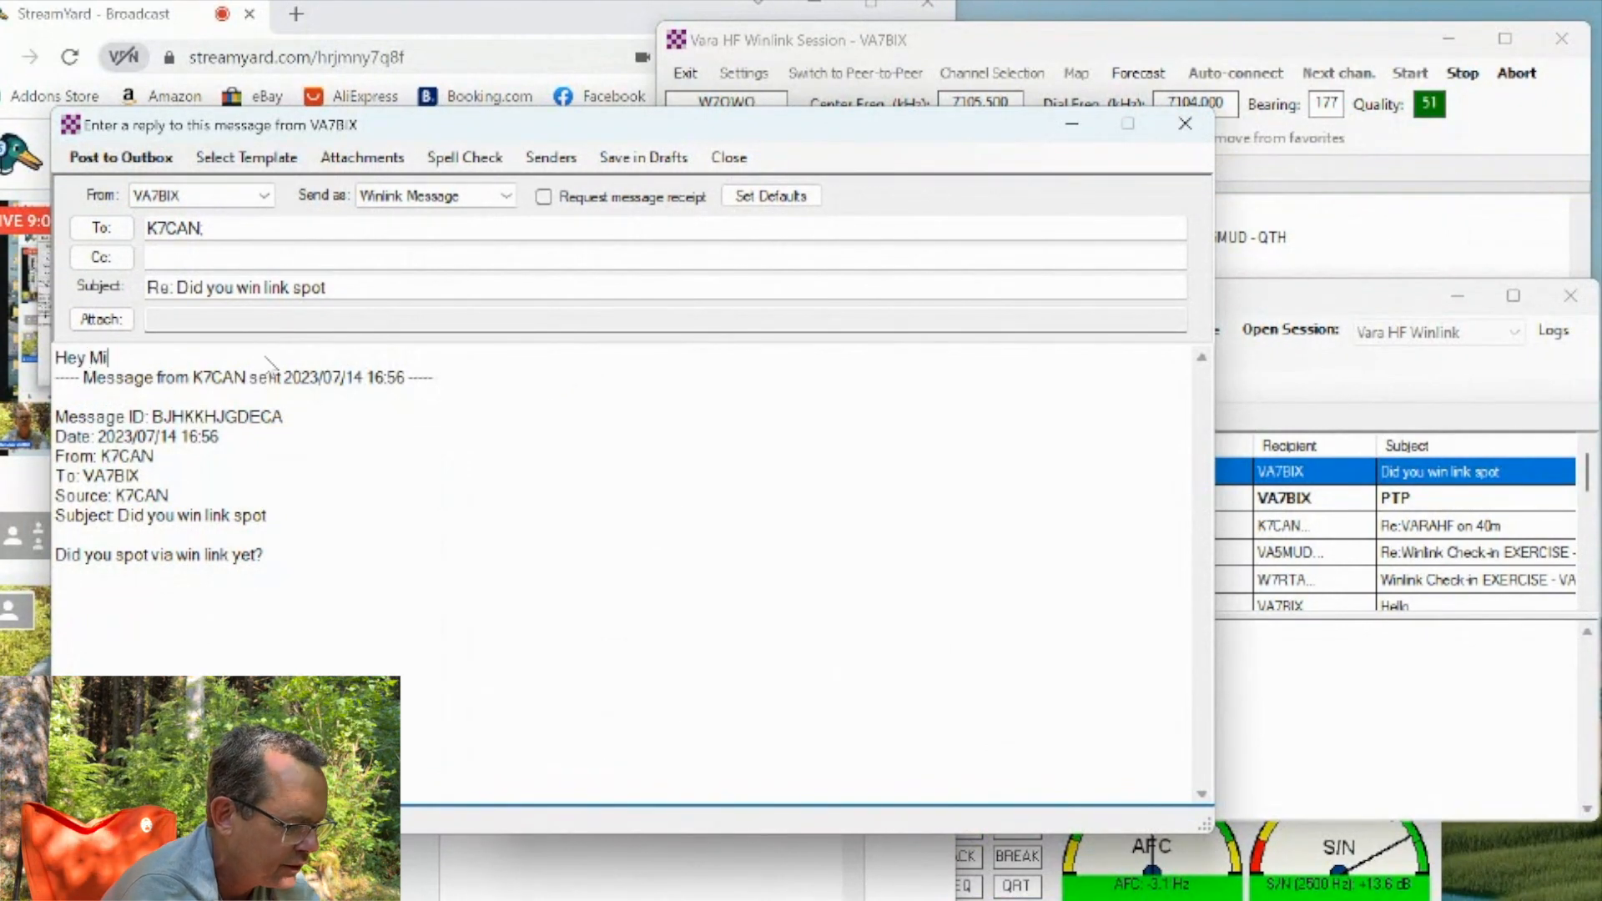
{"action": "type", "text": "ke. g'day"}
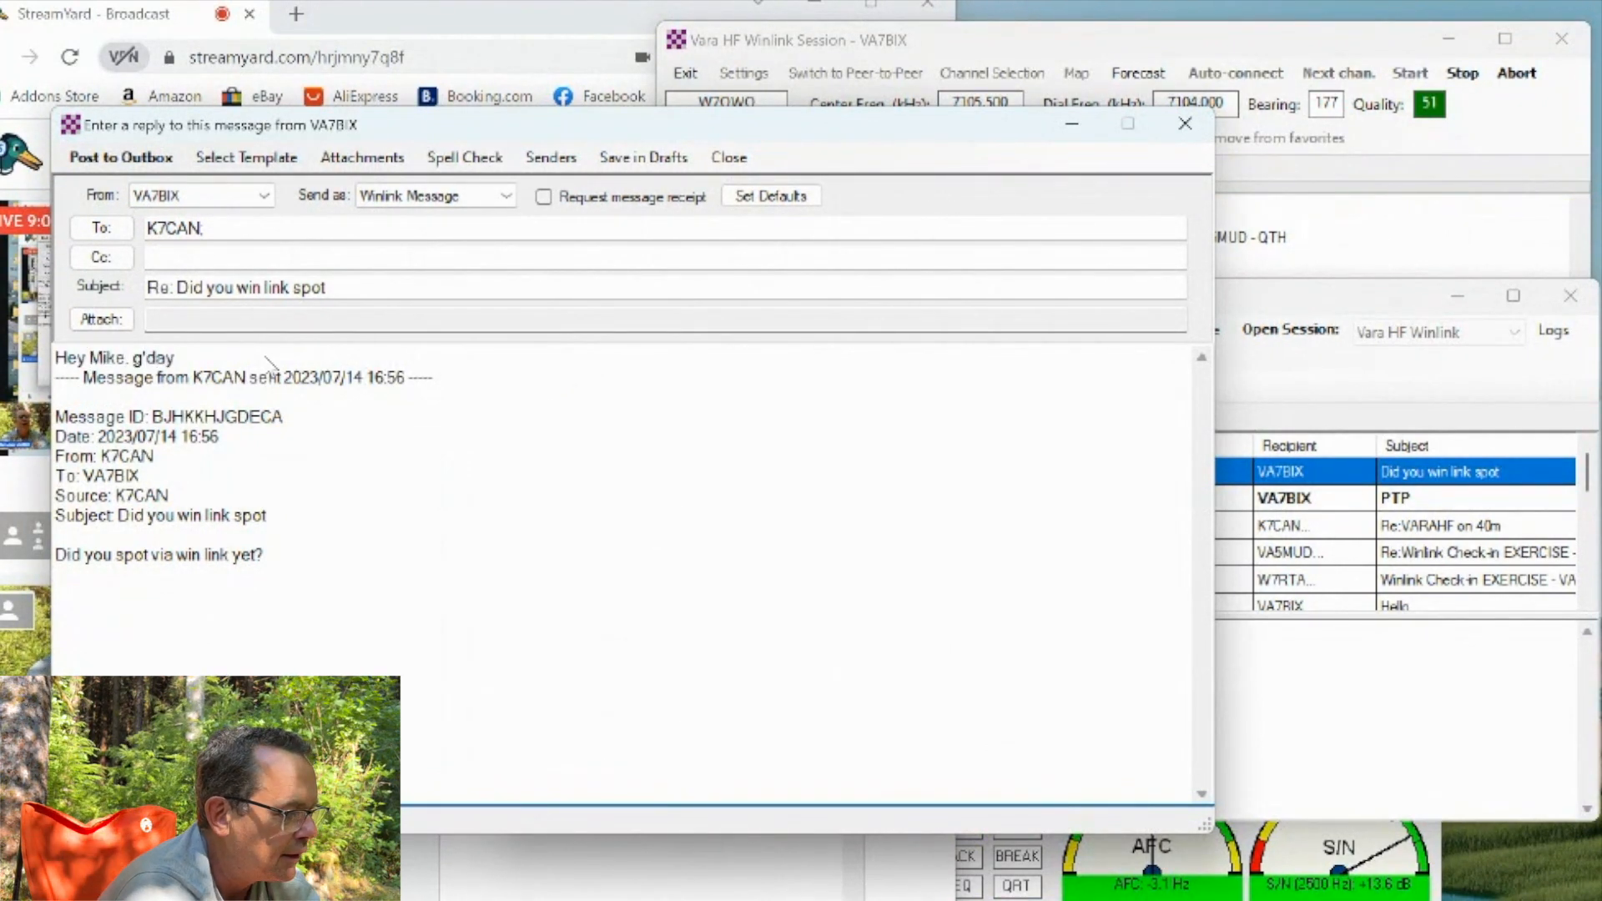
{"action": "type", "text": "mate. I didn't spot on"}
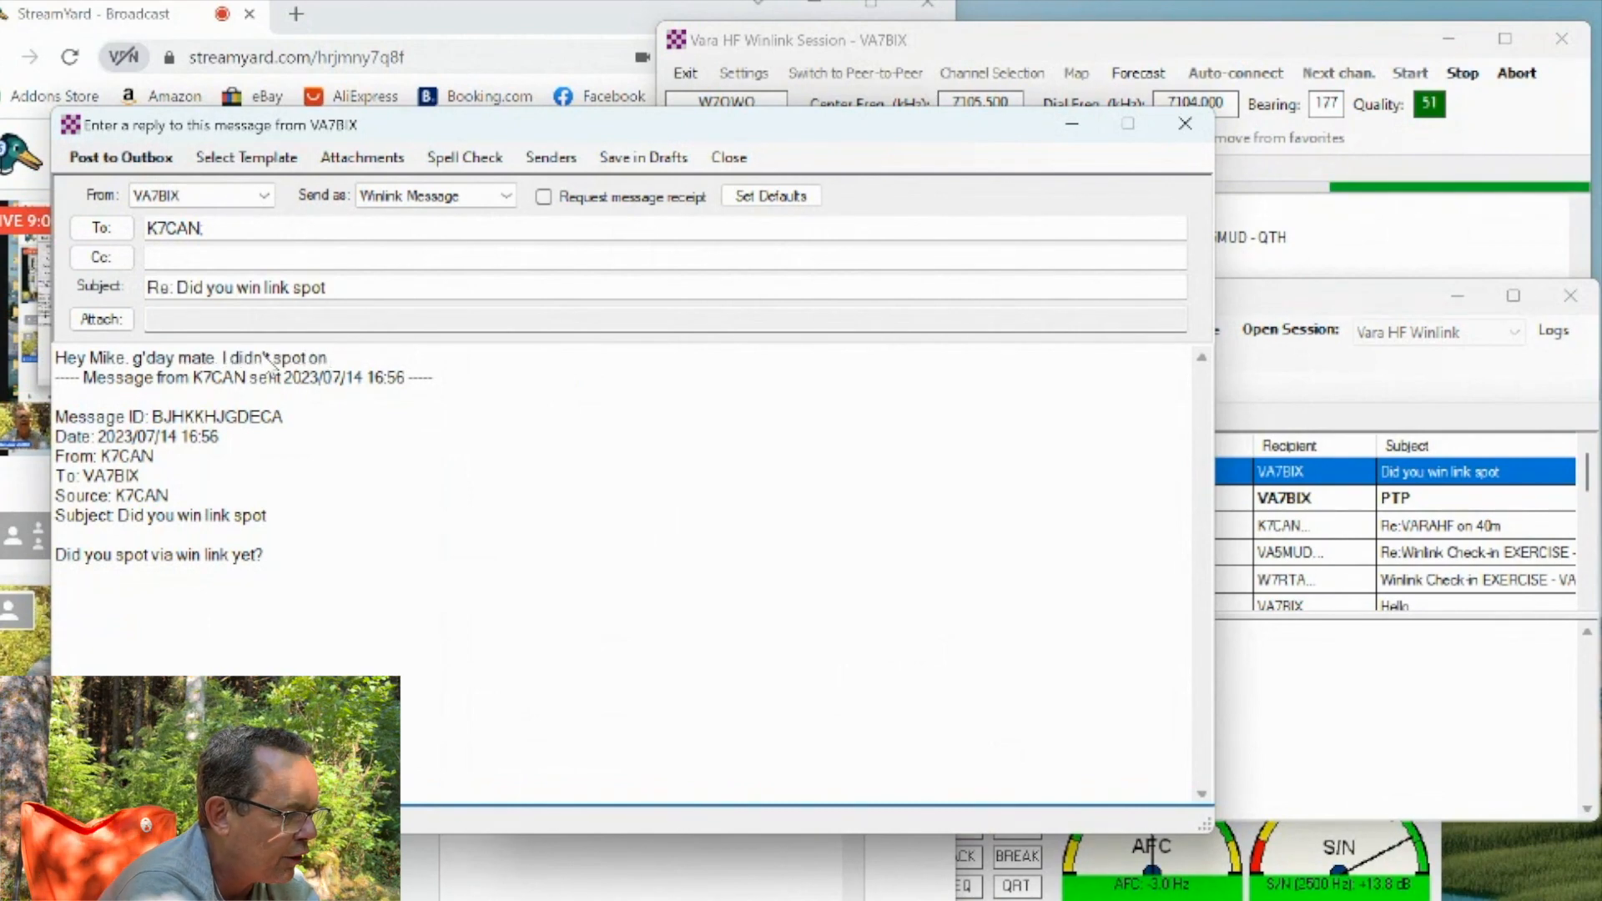
{"action": "type", "text": "WinLink but"}
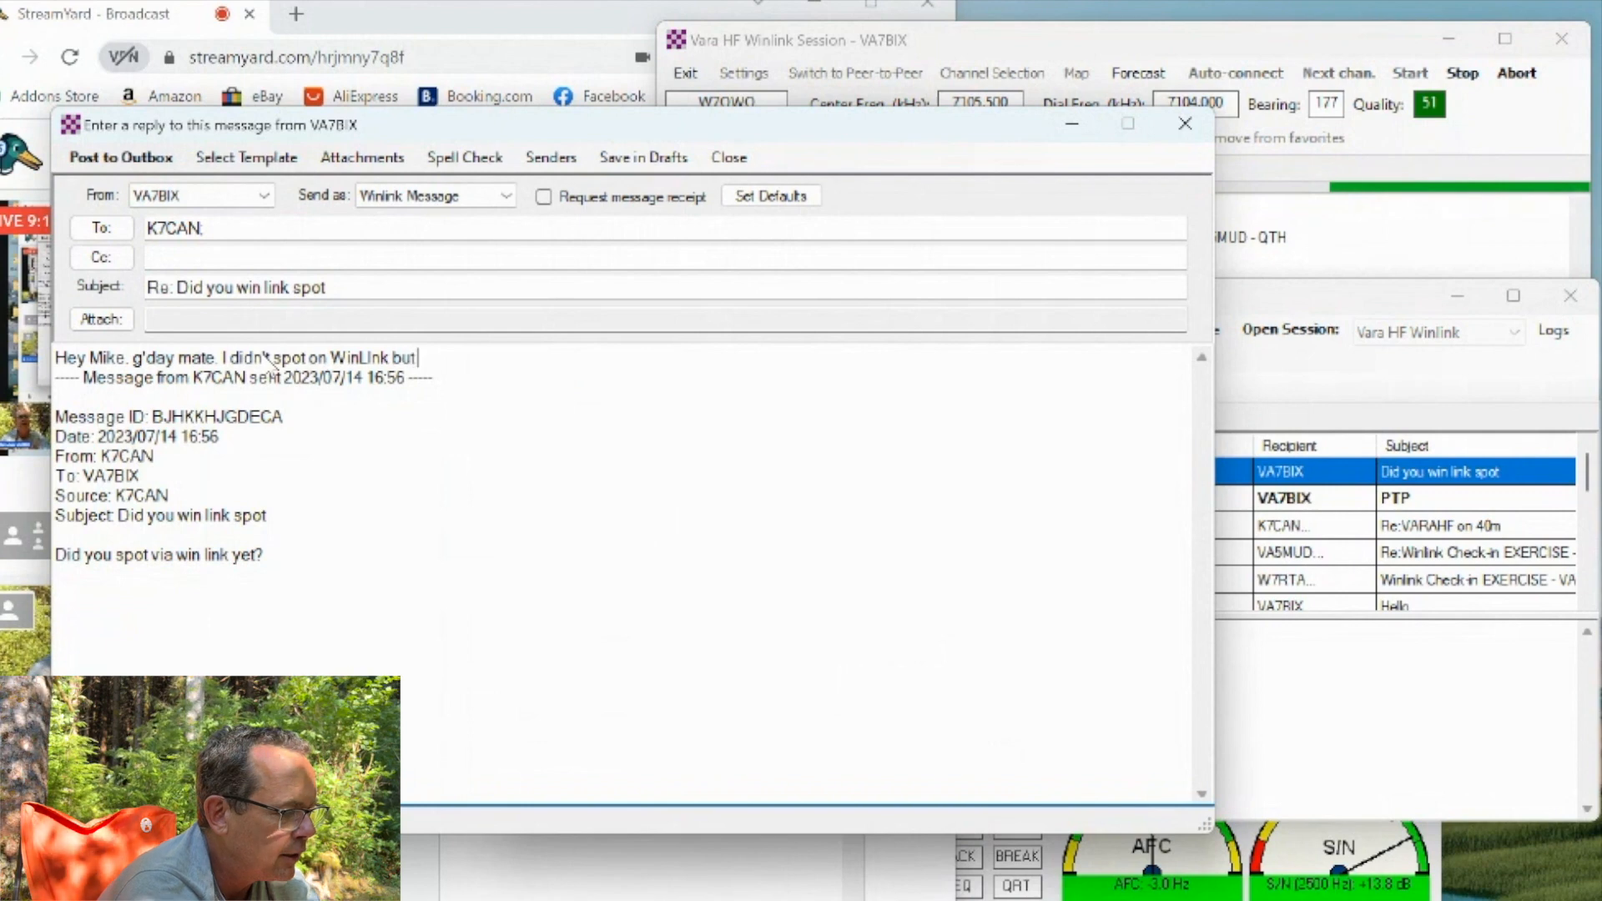
{"action": "type", "text": "shooting a vid"}
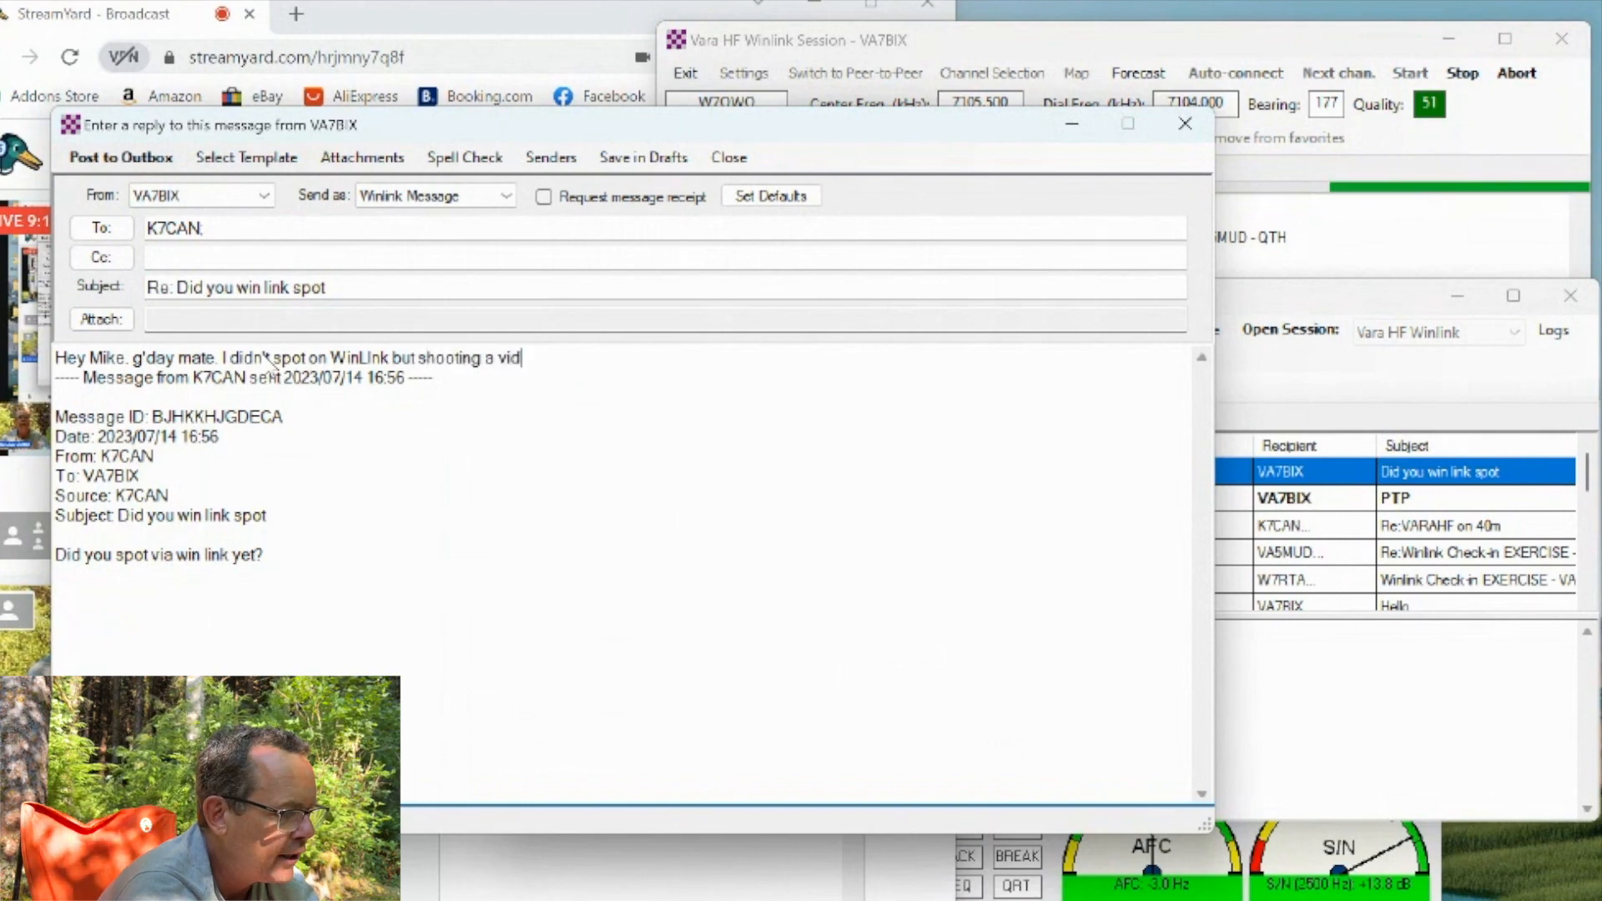
{"action": "type", "text": "eo now that you're on"}
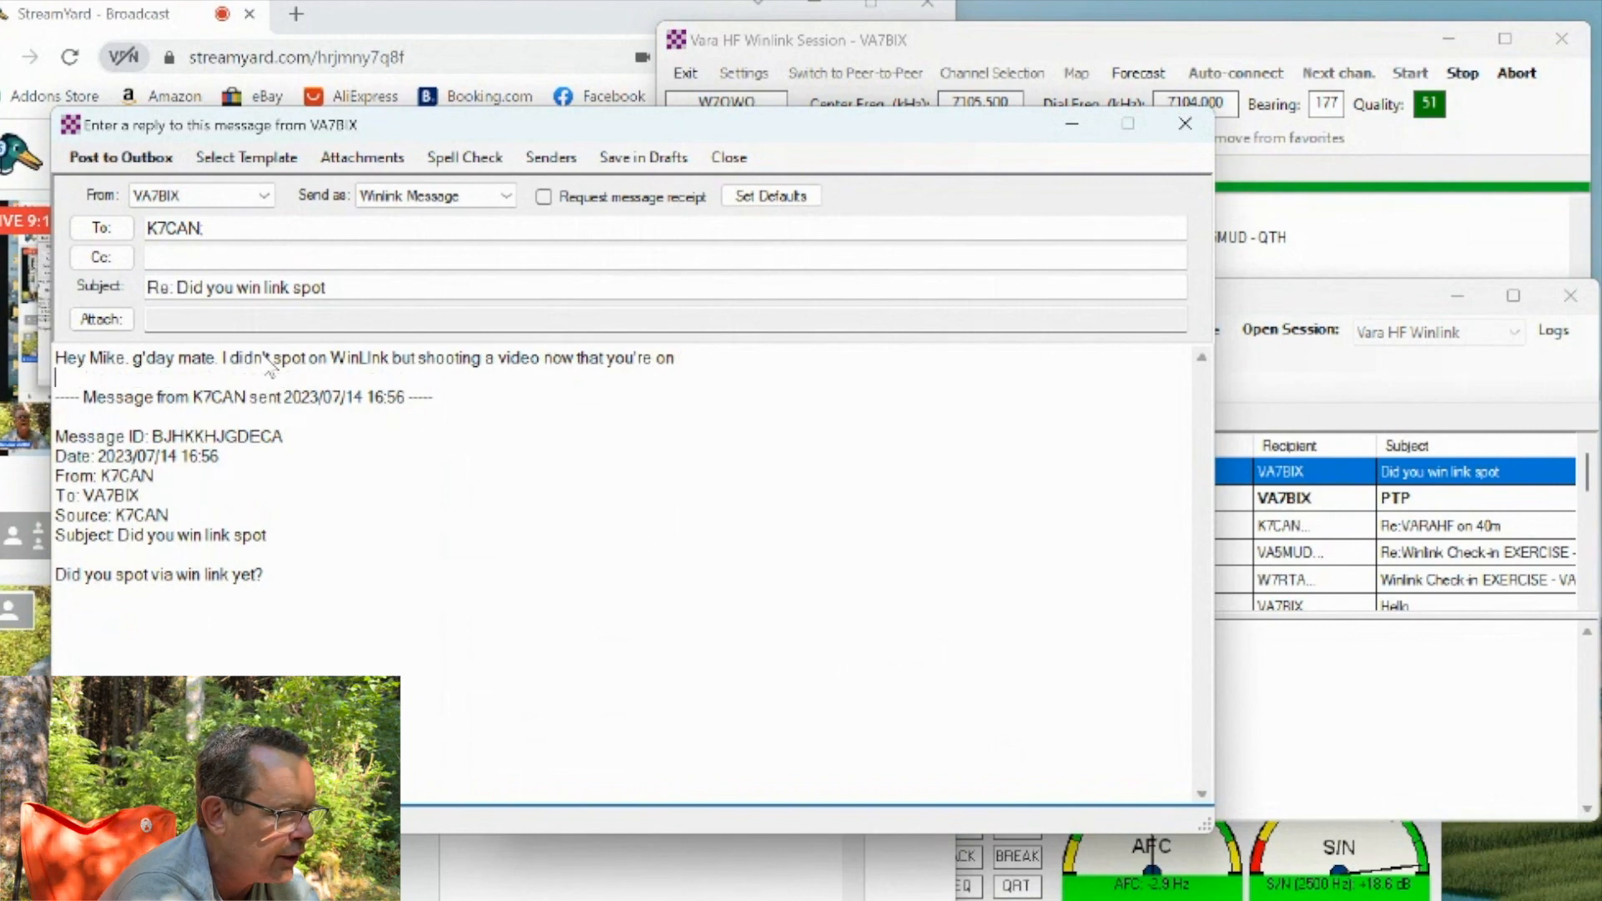
Finish the reply with the 'front and centre' remark and sign off with Cheers.
{"action": "type", "text": "'front"}
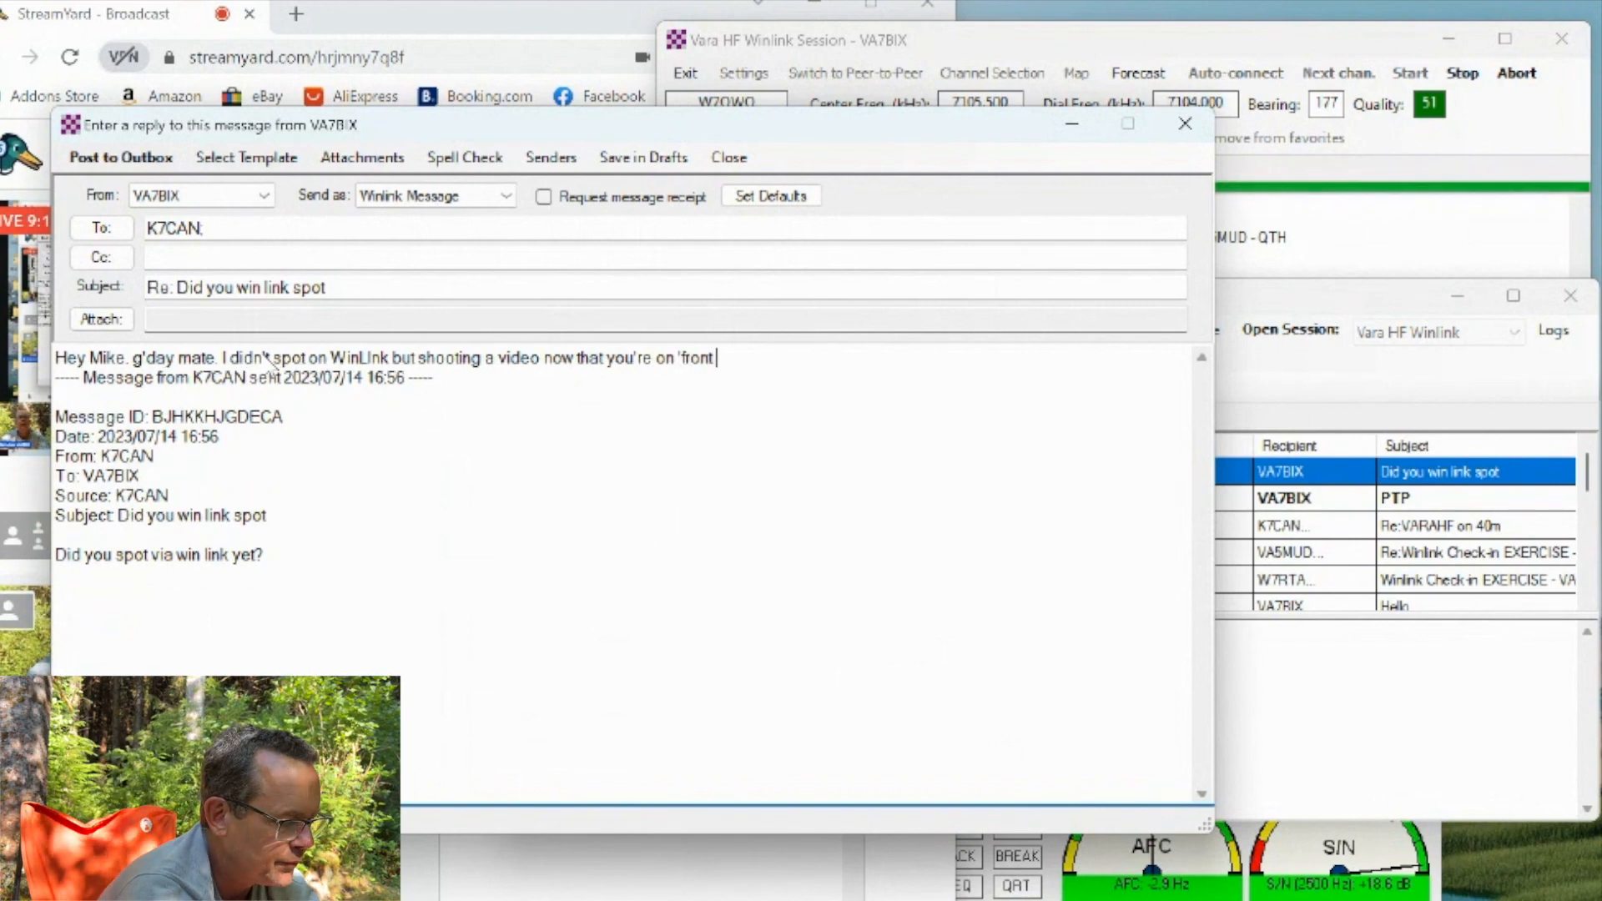
{"action": "type", "text": "and centre' and"}
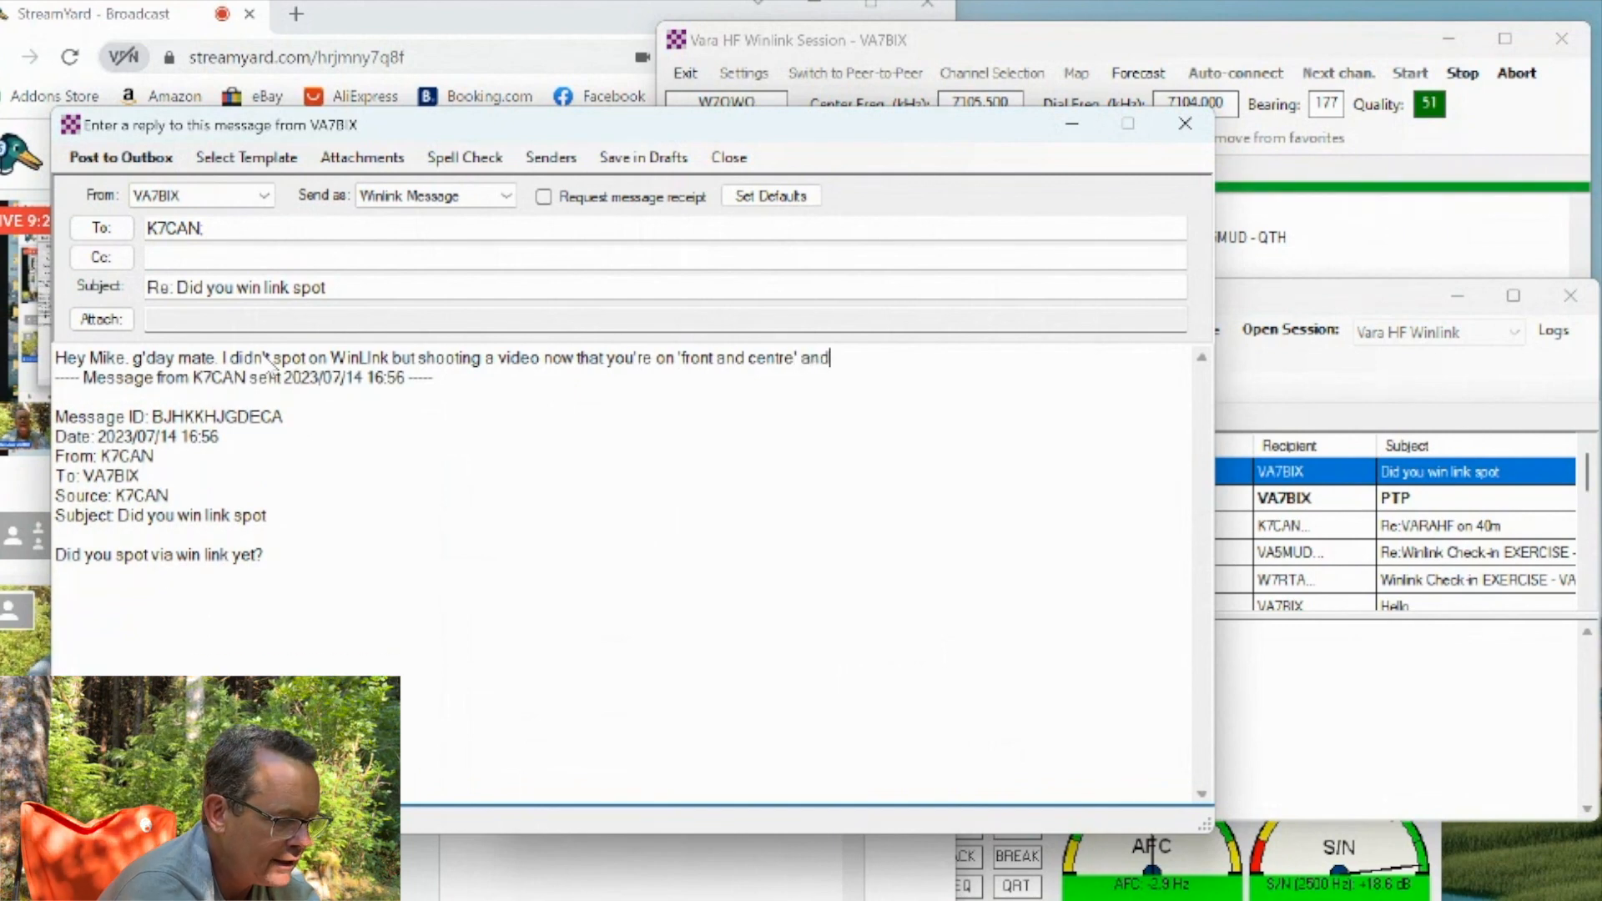
{"action": "type", "text": "isn"}
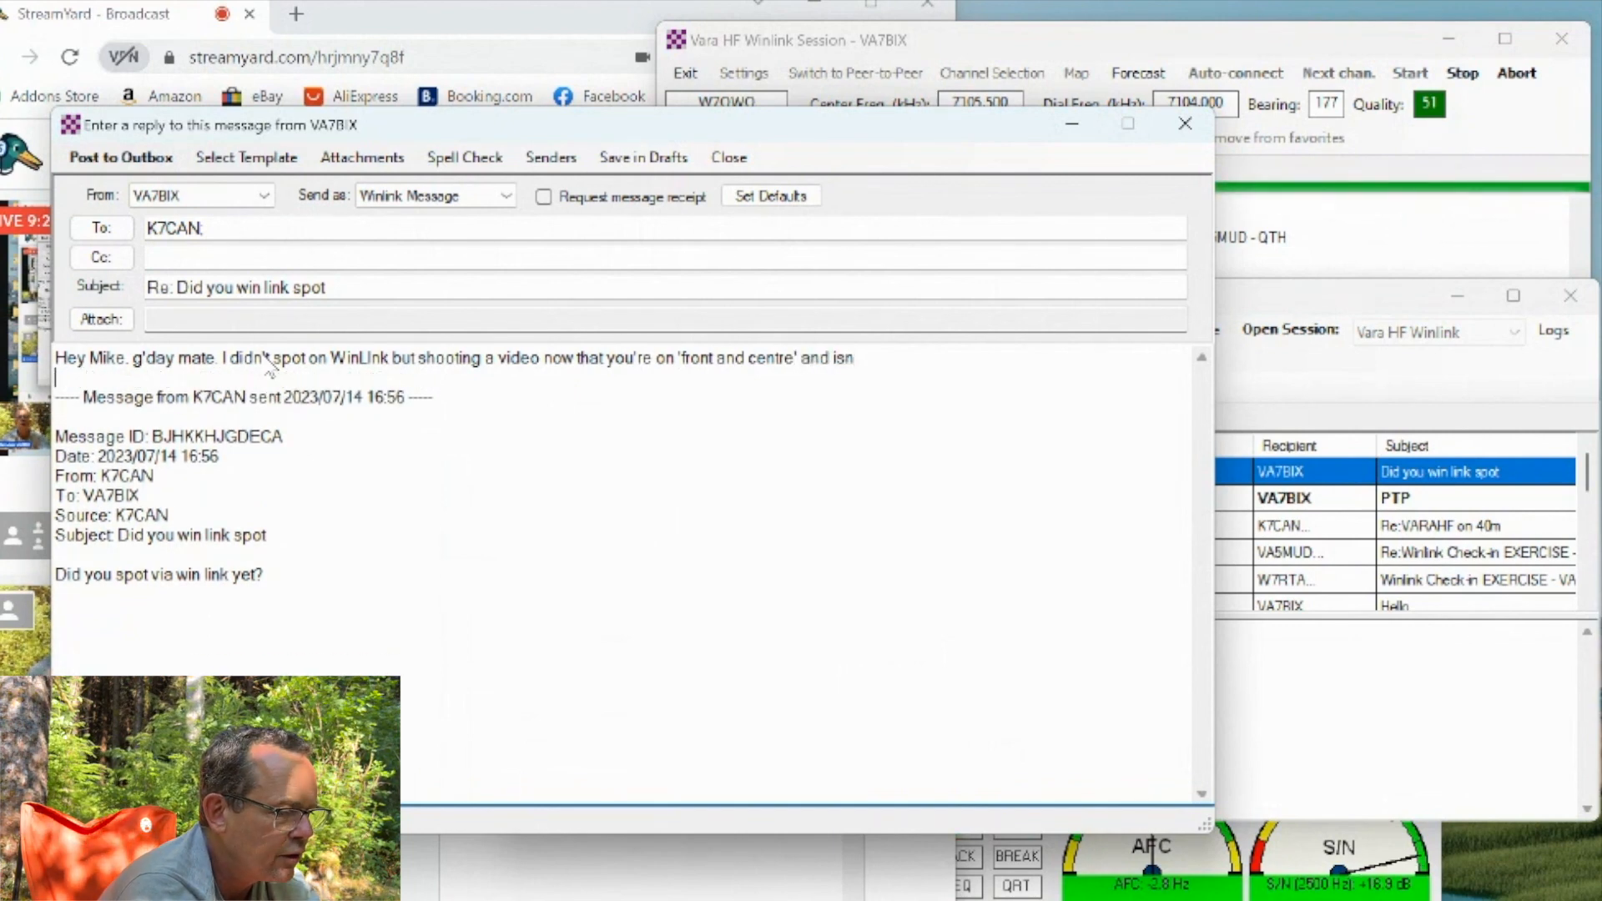
{"action": "type", "text": "'t WinLink amazing?"}
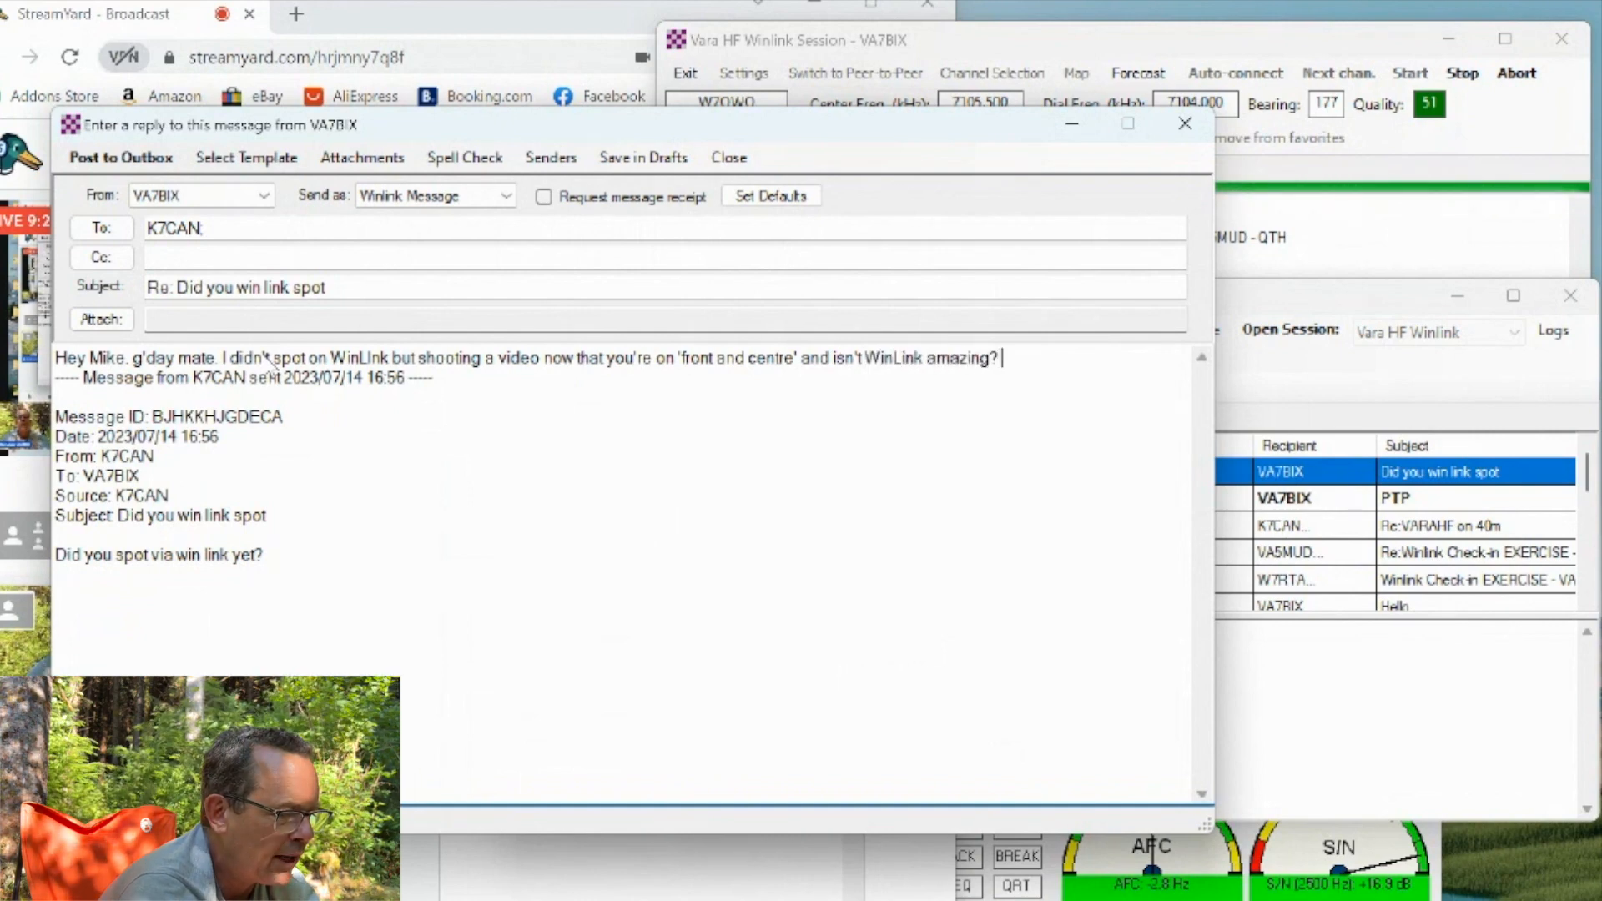
{"action": "type", "text": "Cheers ma"}
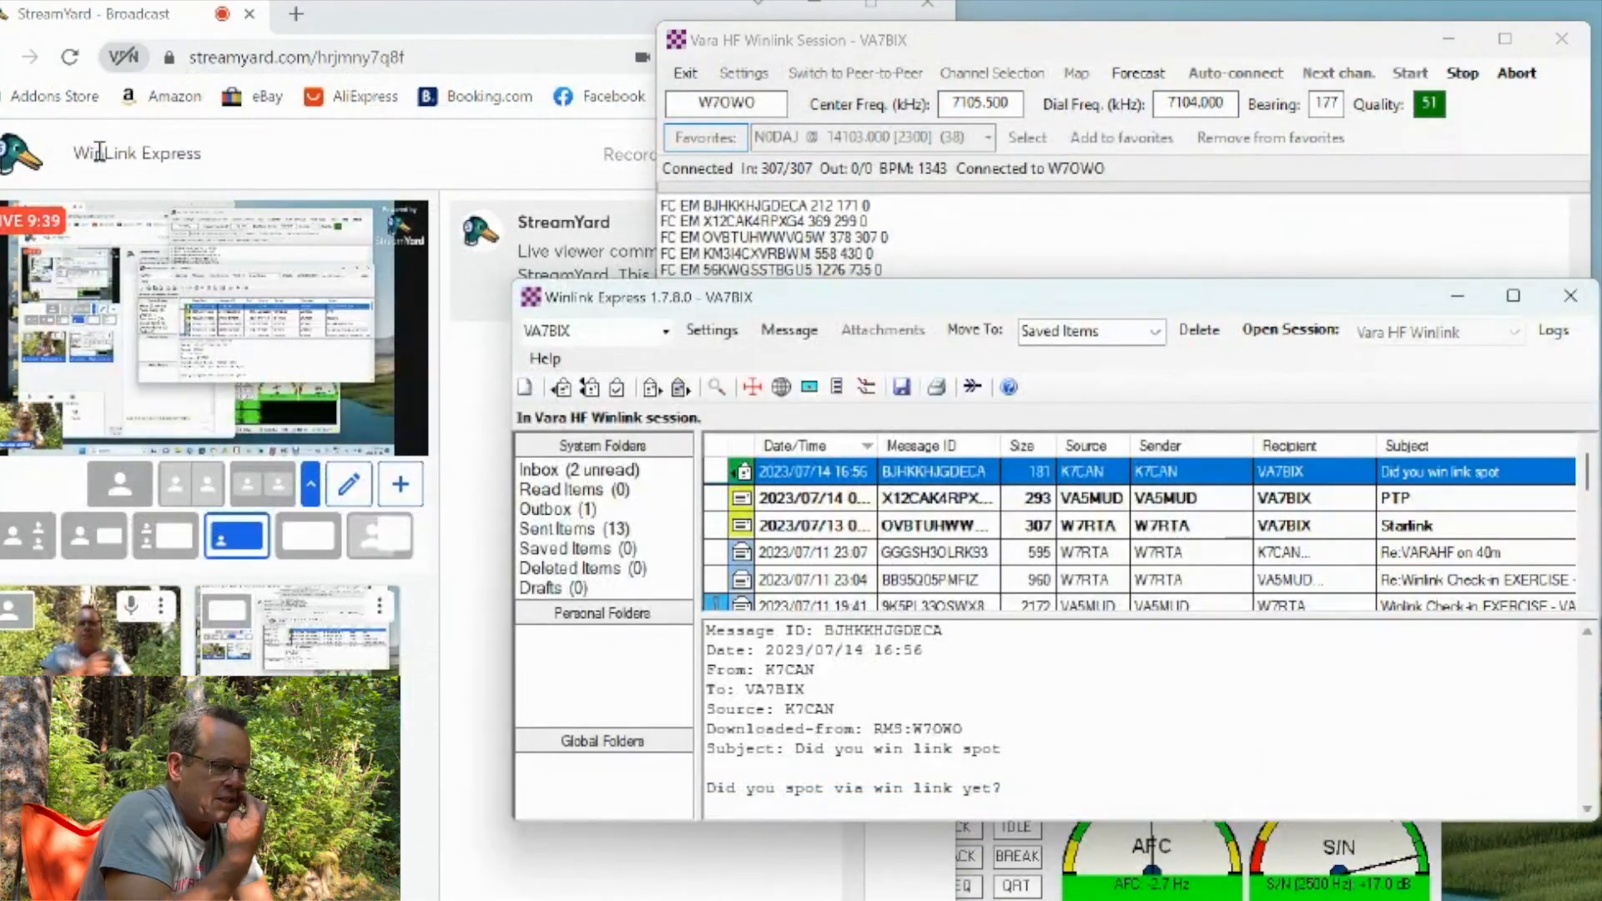
{"action": "mouse_move", "coordinate": [1267, 366]}
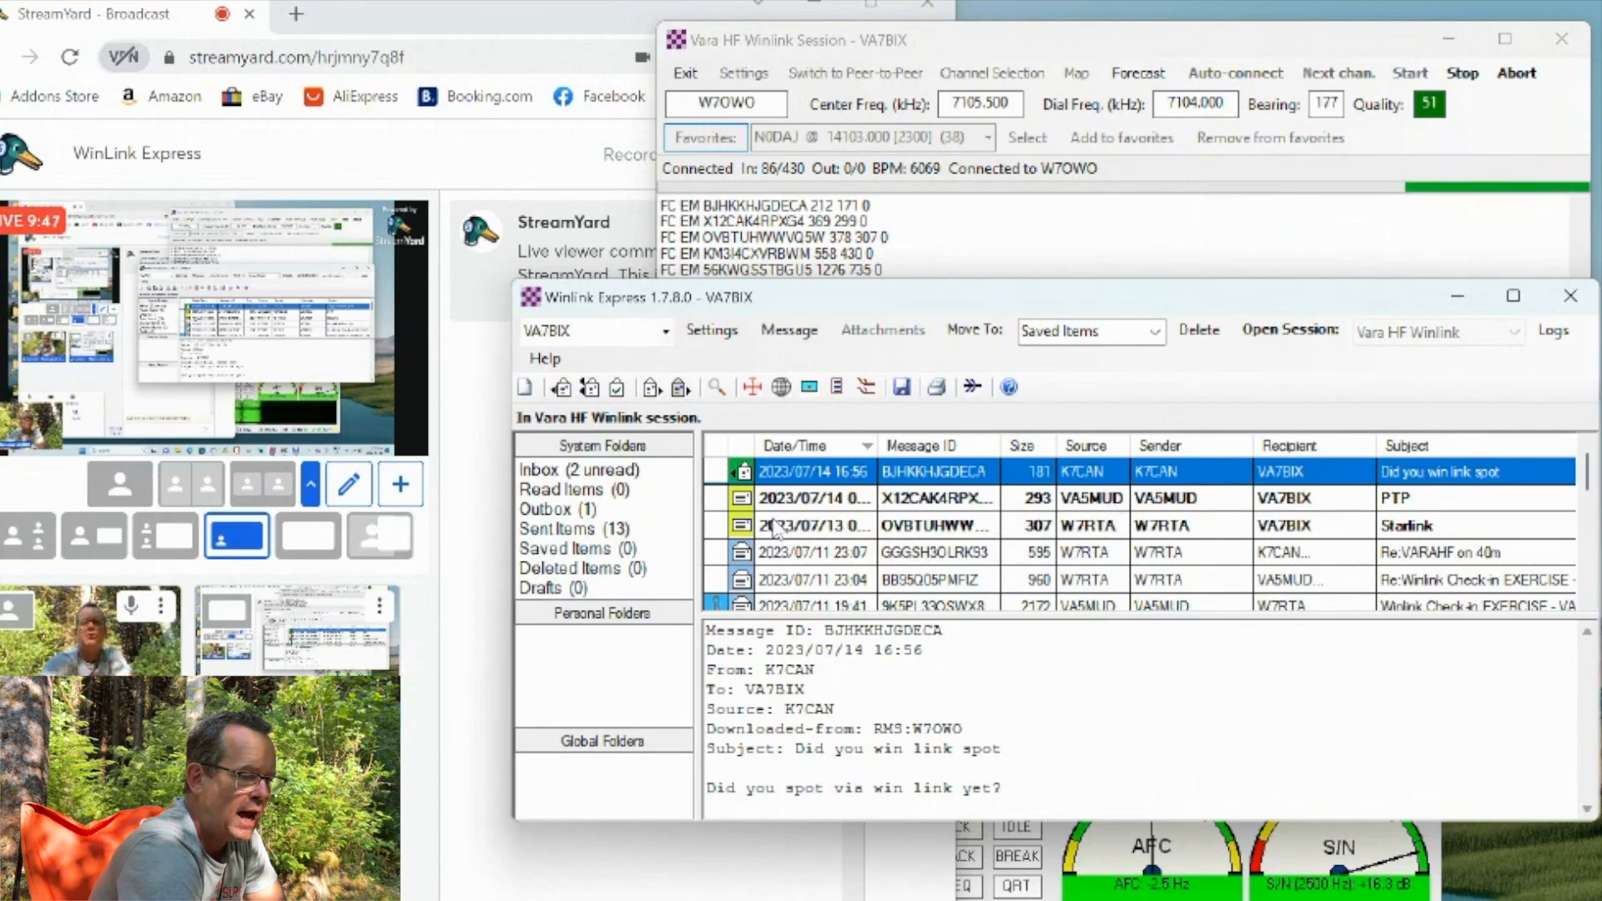
{"action": "mouse_move", "coordinate": [786, 533]}
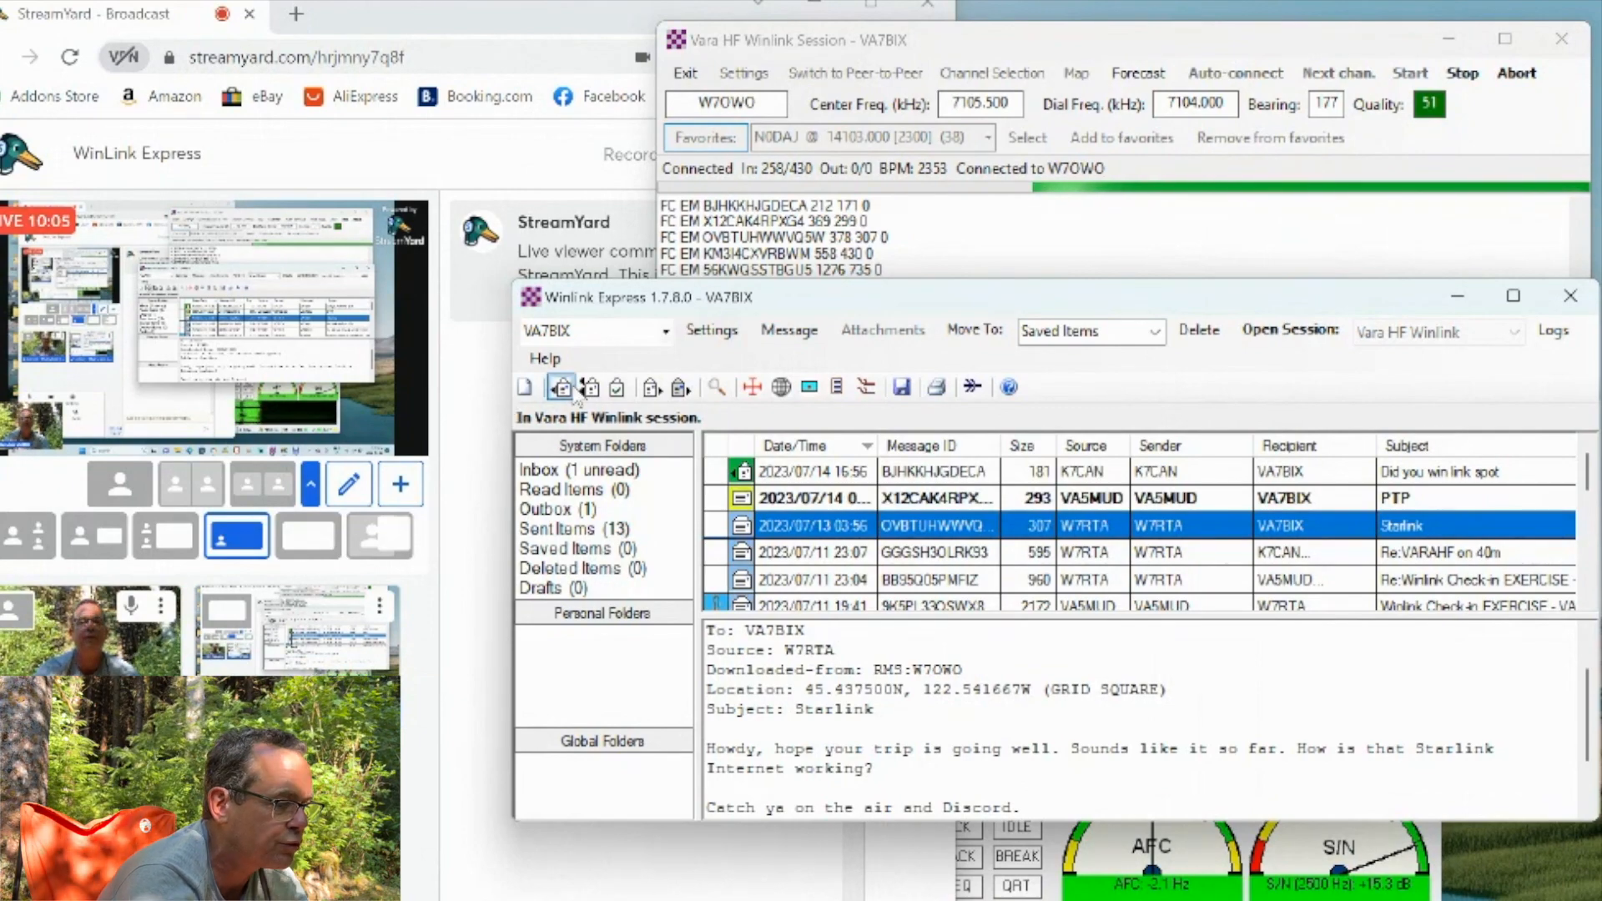
{"action": "left_click", "coordinate": [561, 385]}
{"action": "type", "text": "G'day mate. Got"}
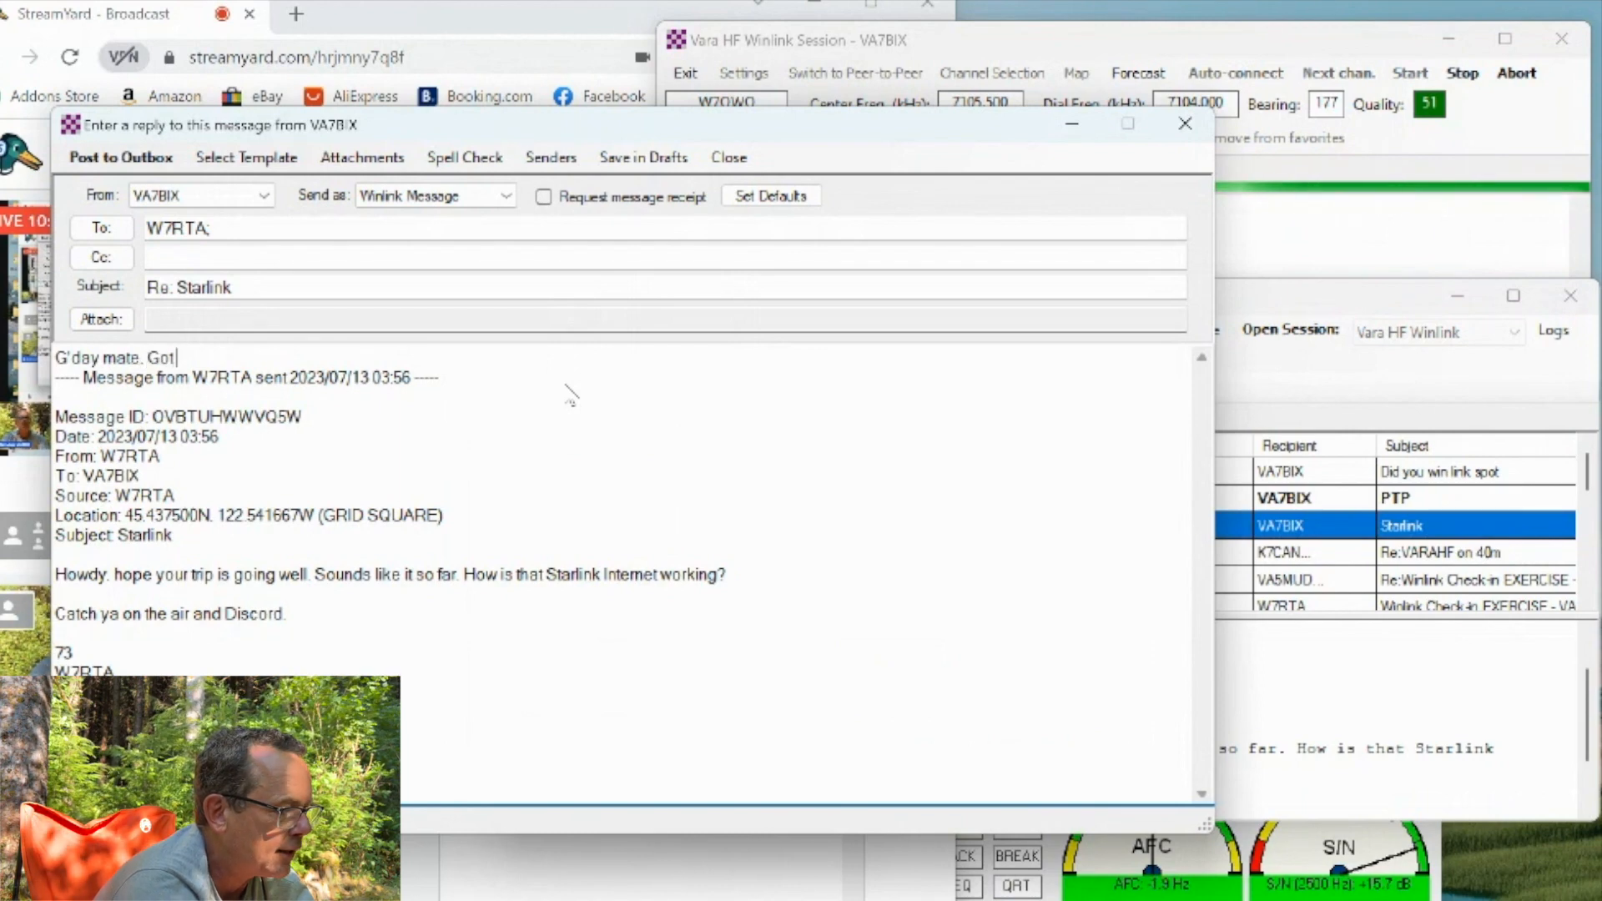
Write that Starlink is working great and hope they're having a great time camping.
{"action": "type", "text": "your message - Starlink is"}
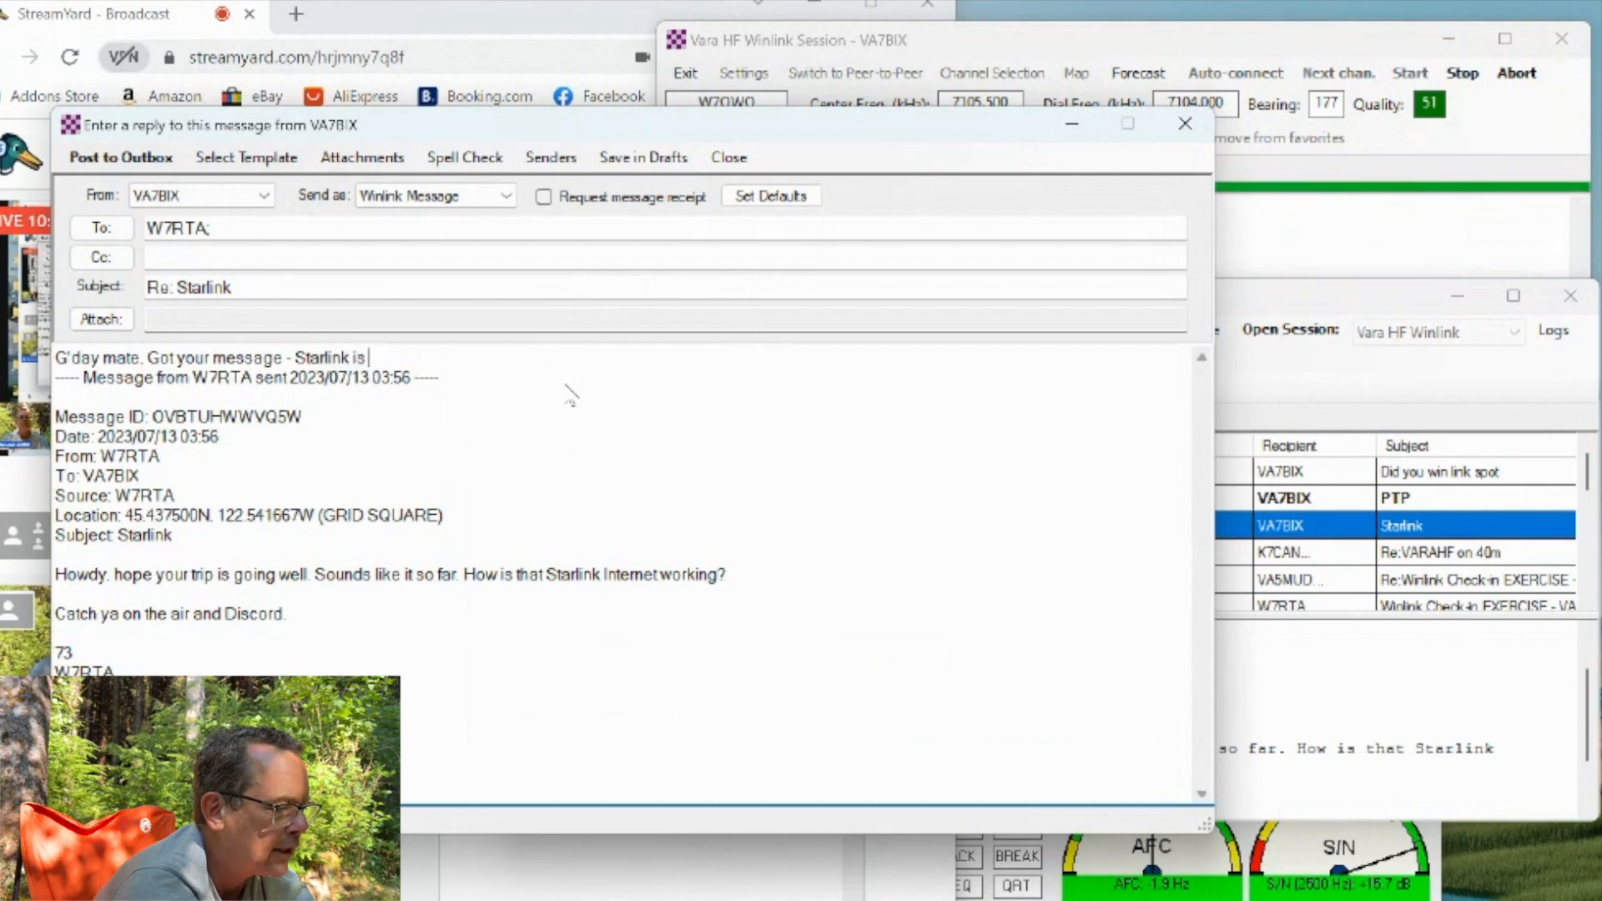
{"action": "type", "text": "working grt"}
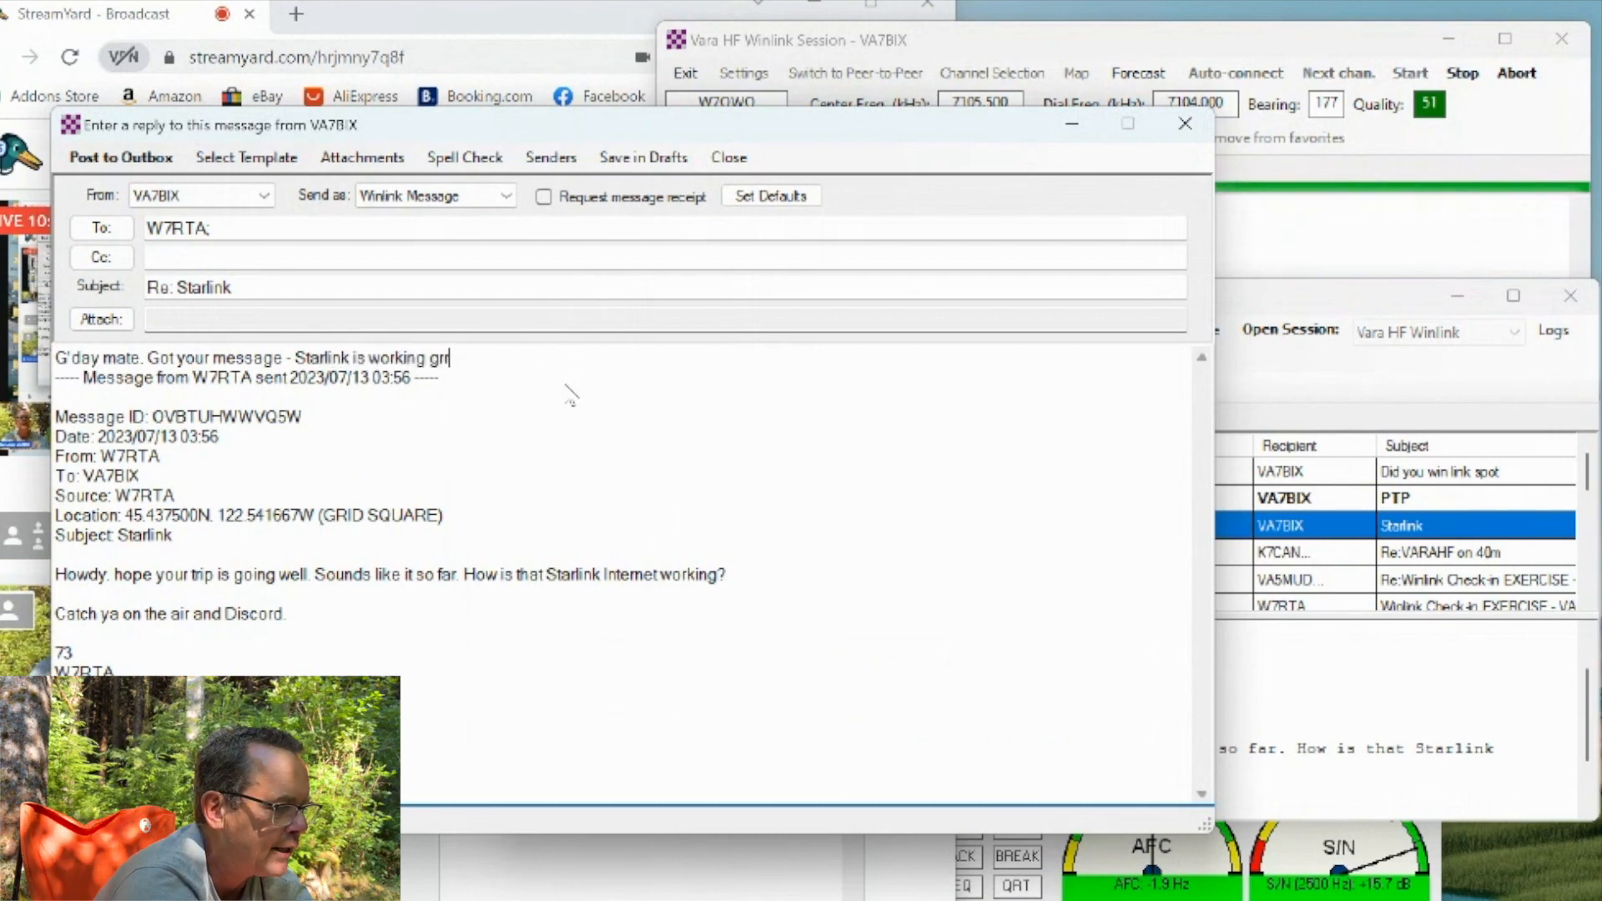
{"action": "type", "text": "eat. Hope you're having a grea"}
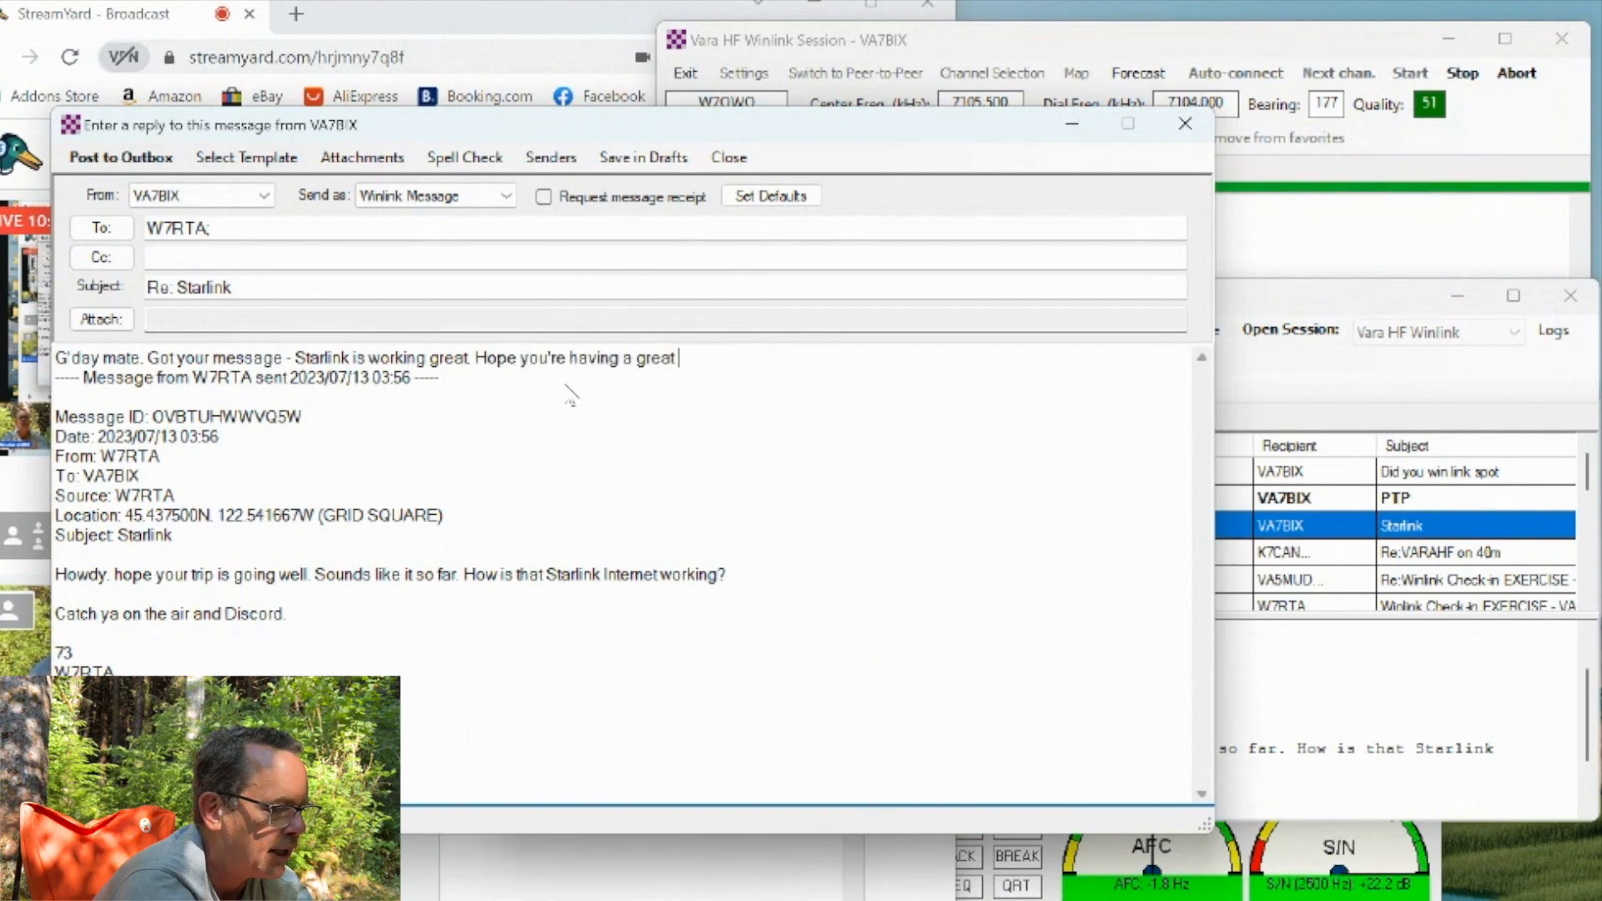
{"action": "type", "text": "time camping."}
{"action": "type", "text": "Mr M"}
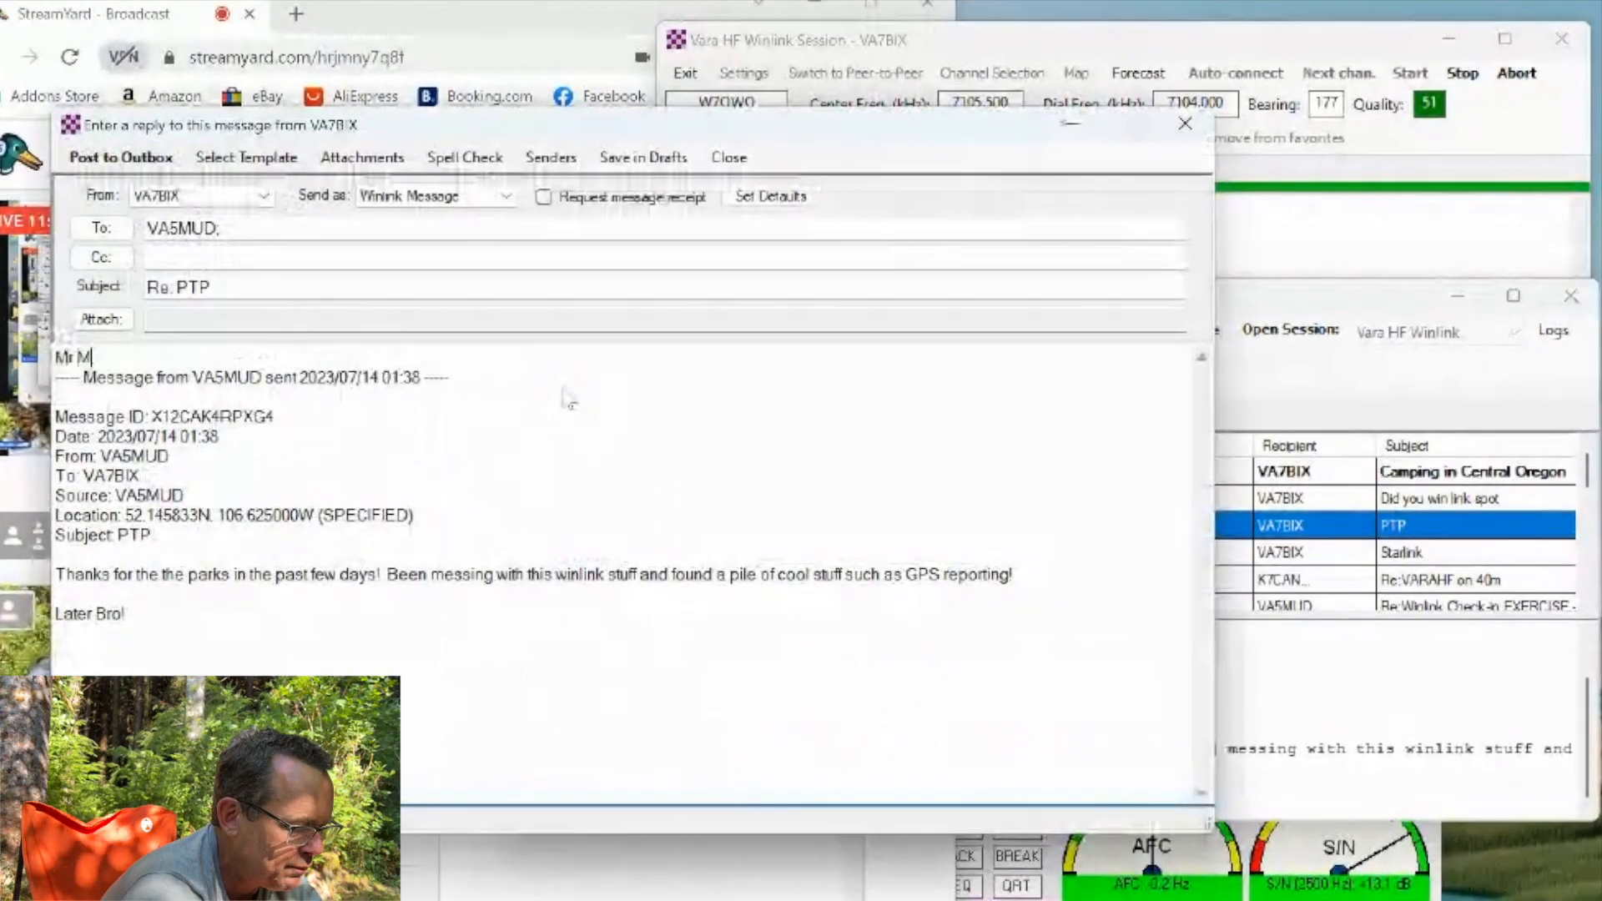
{"action": "type", "text": "ud!"}
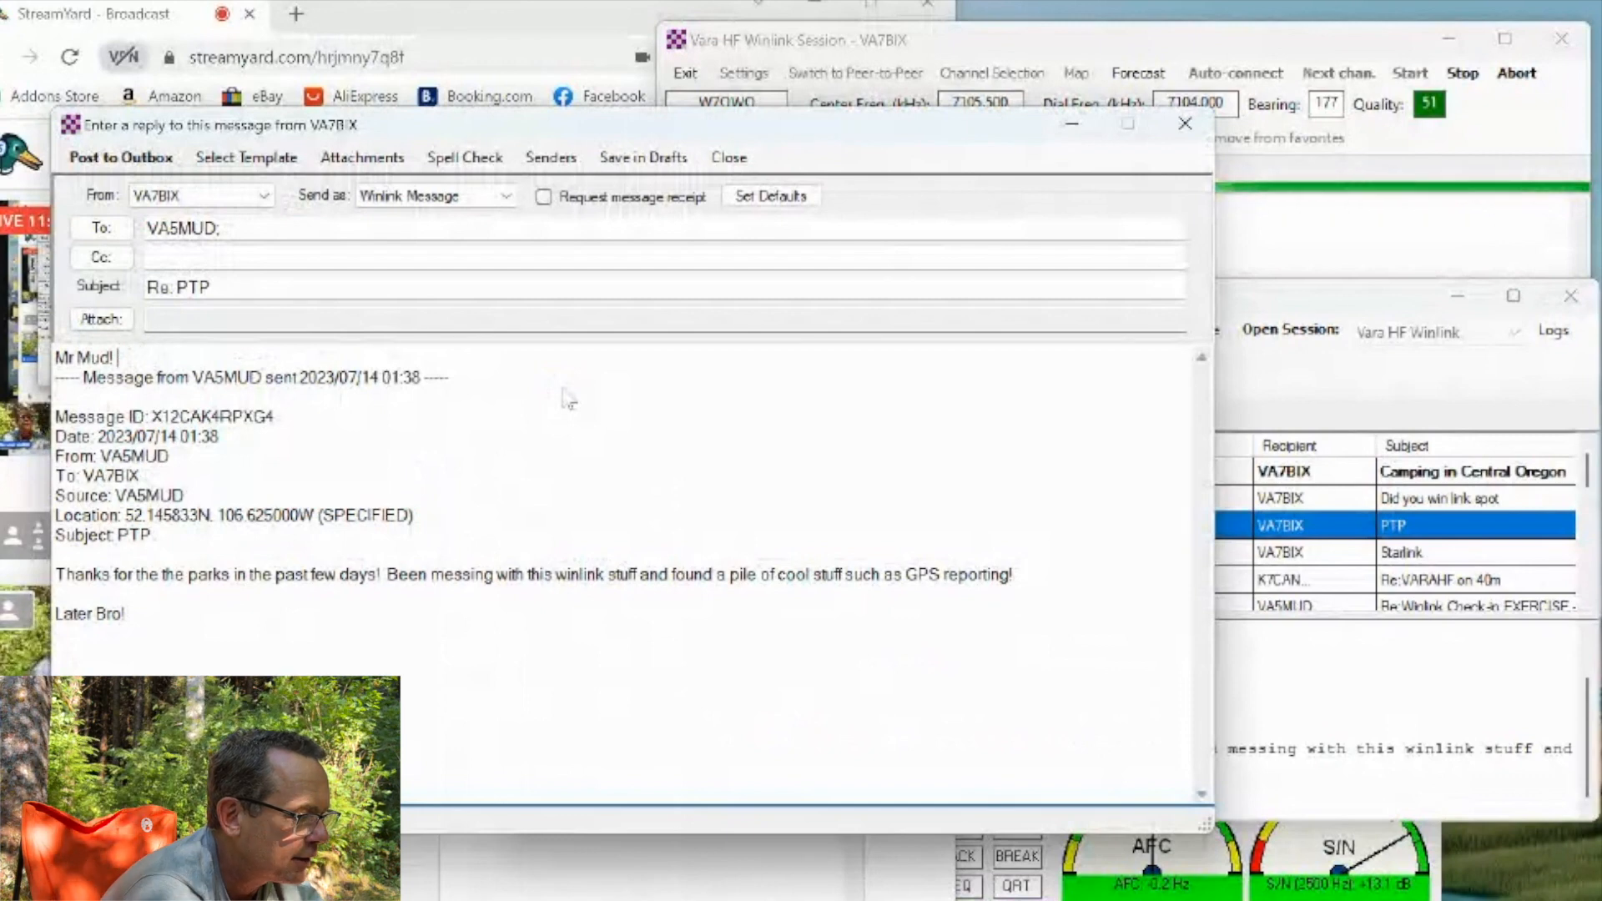
{"action": "type", "text": "G'day mate."}
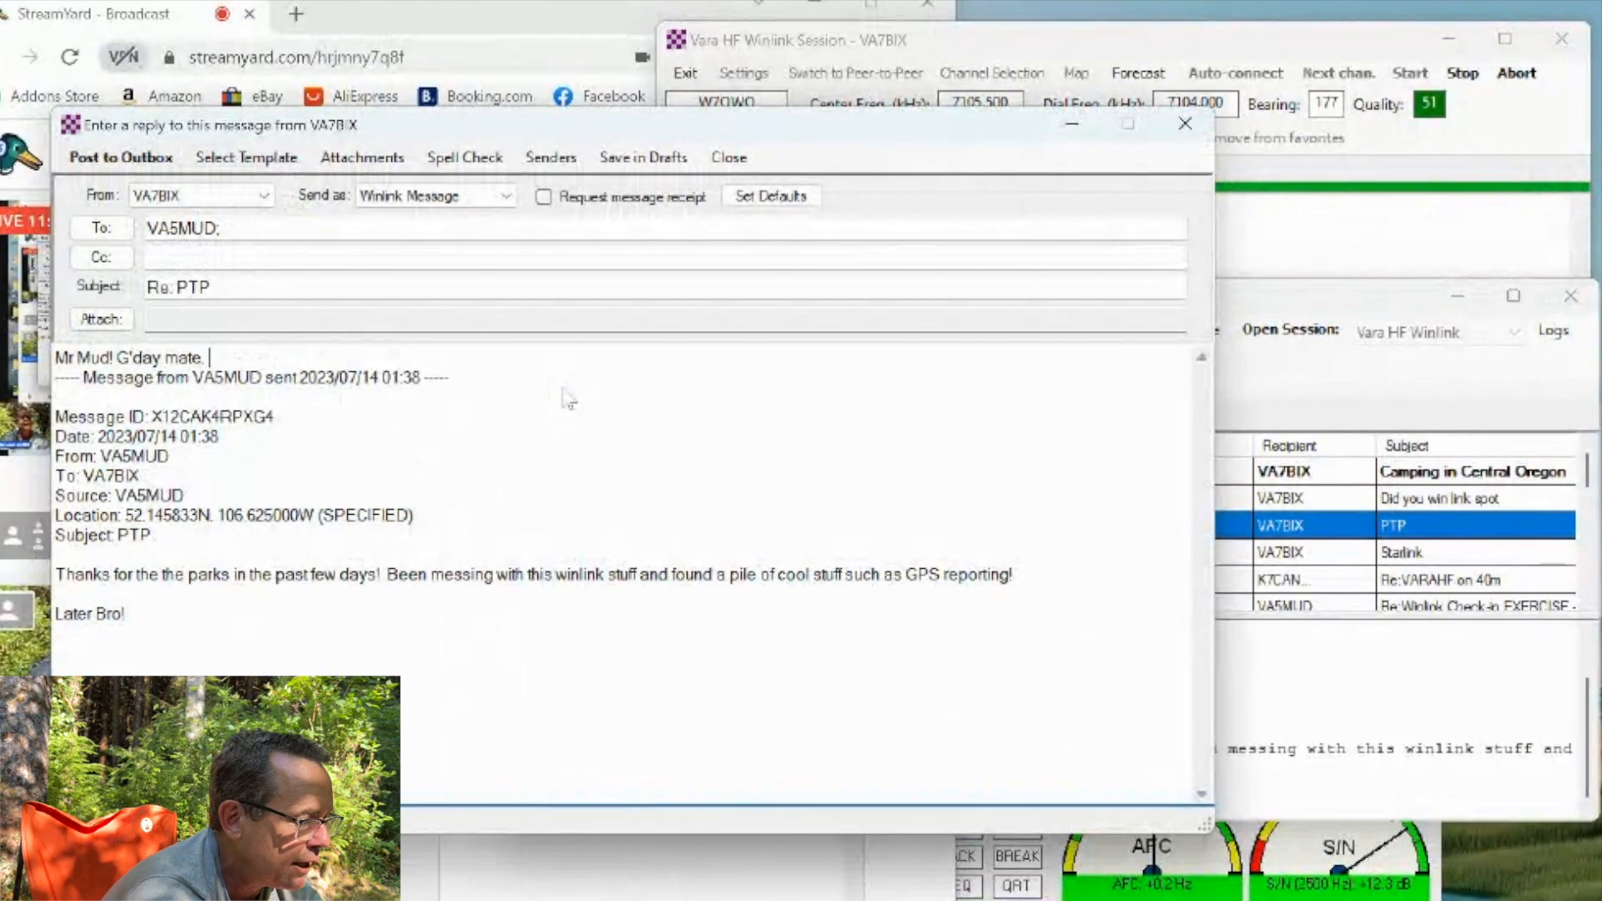
{"action": "type", "text": "You're feat"}
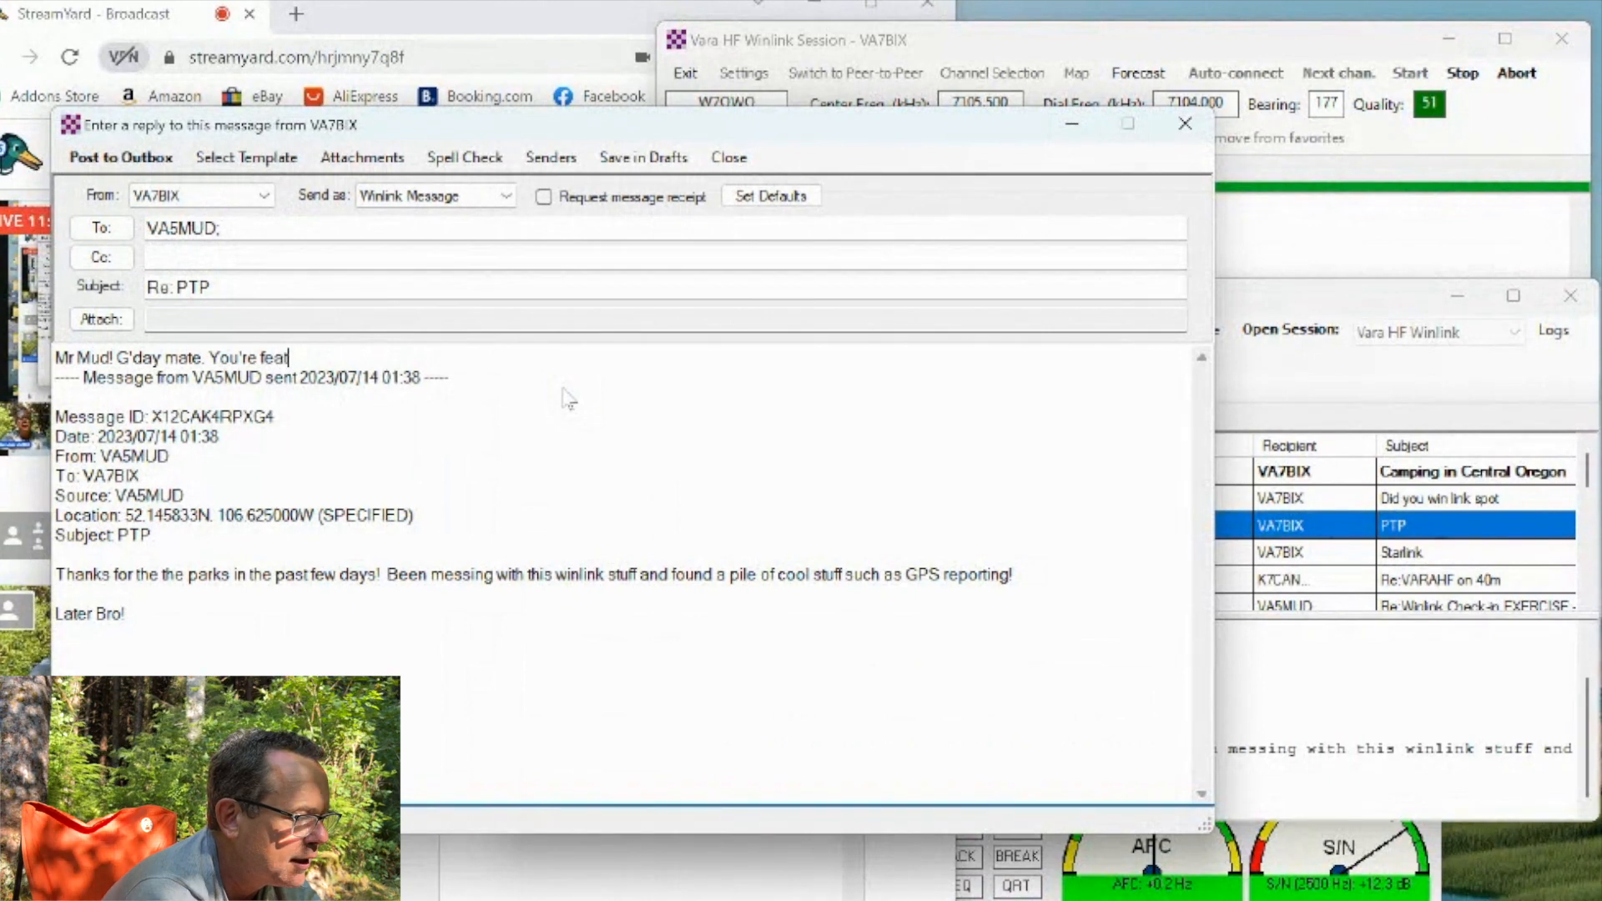
{"action": "type", "text": "uring front aq"}
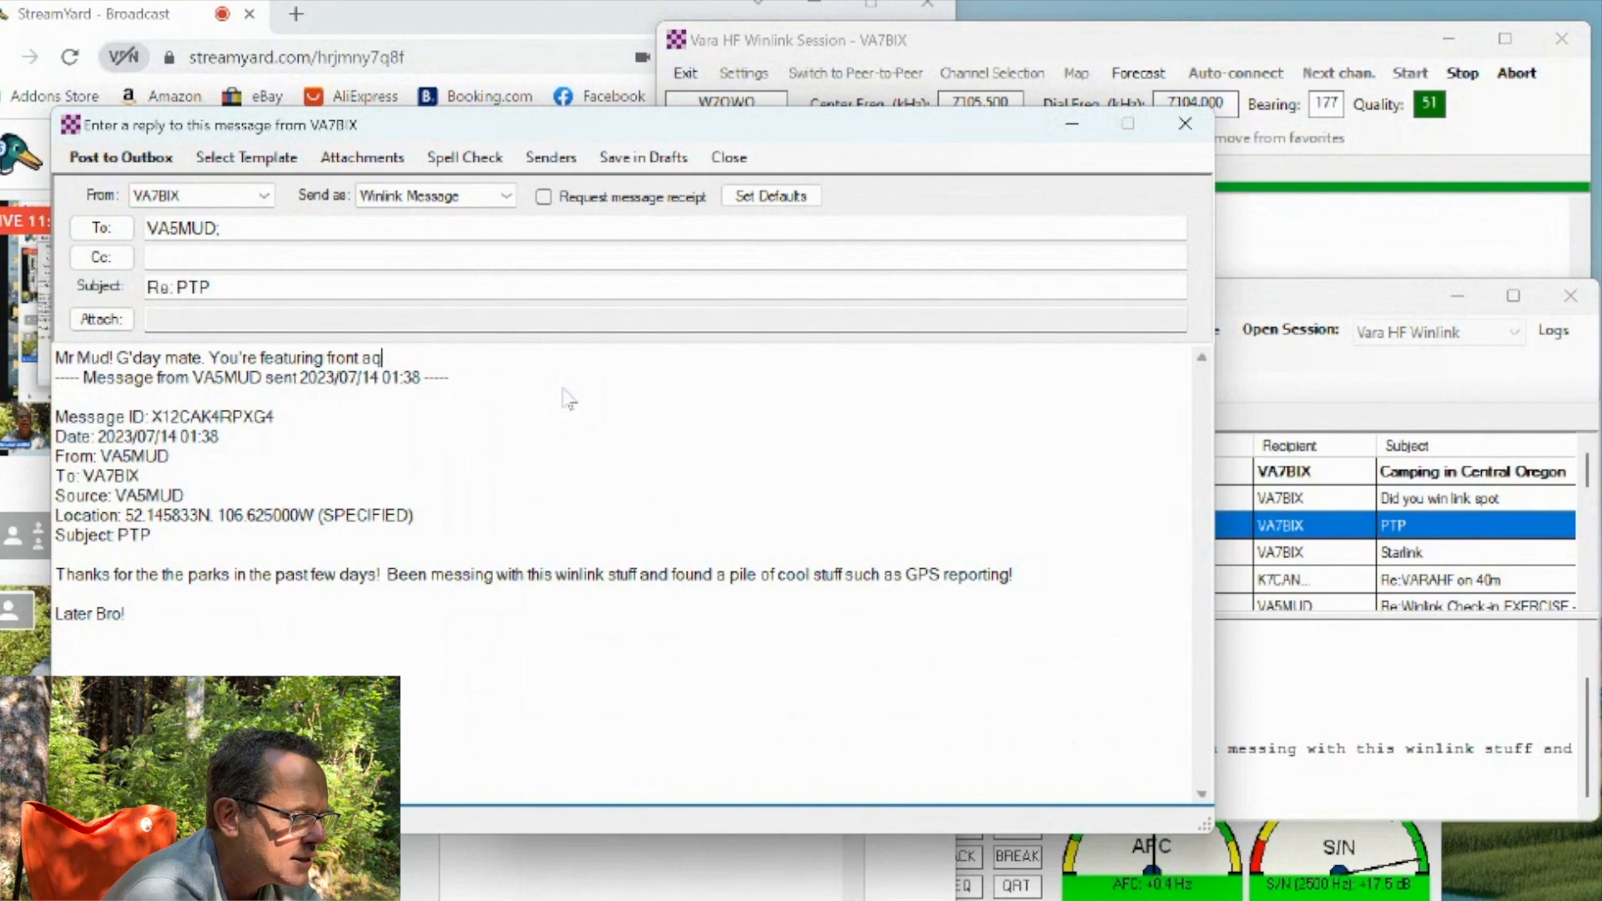
{"action": "type", "text": "nd a"}
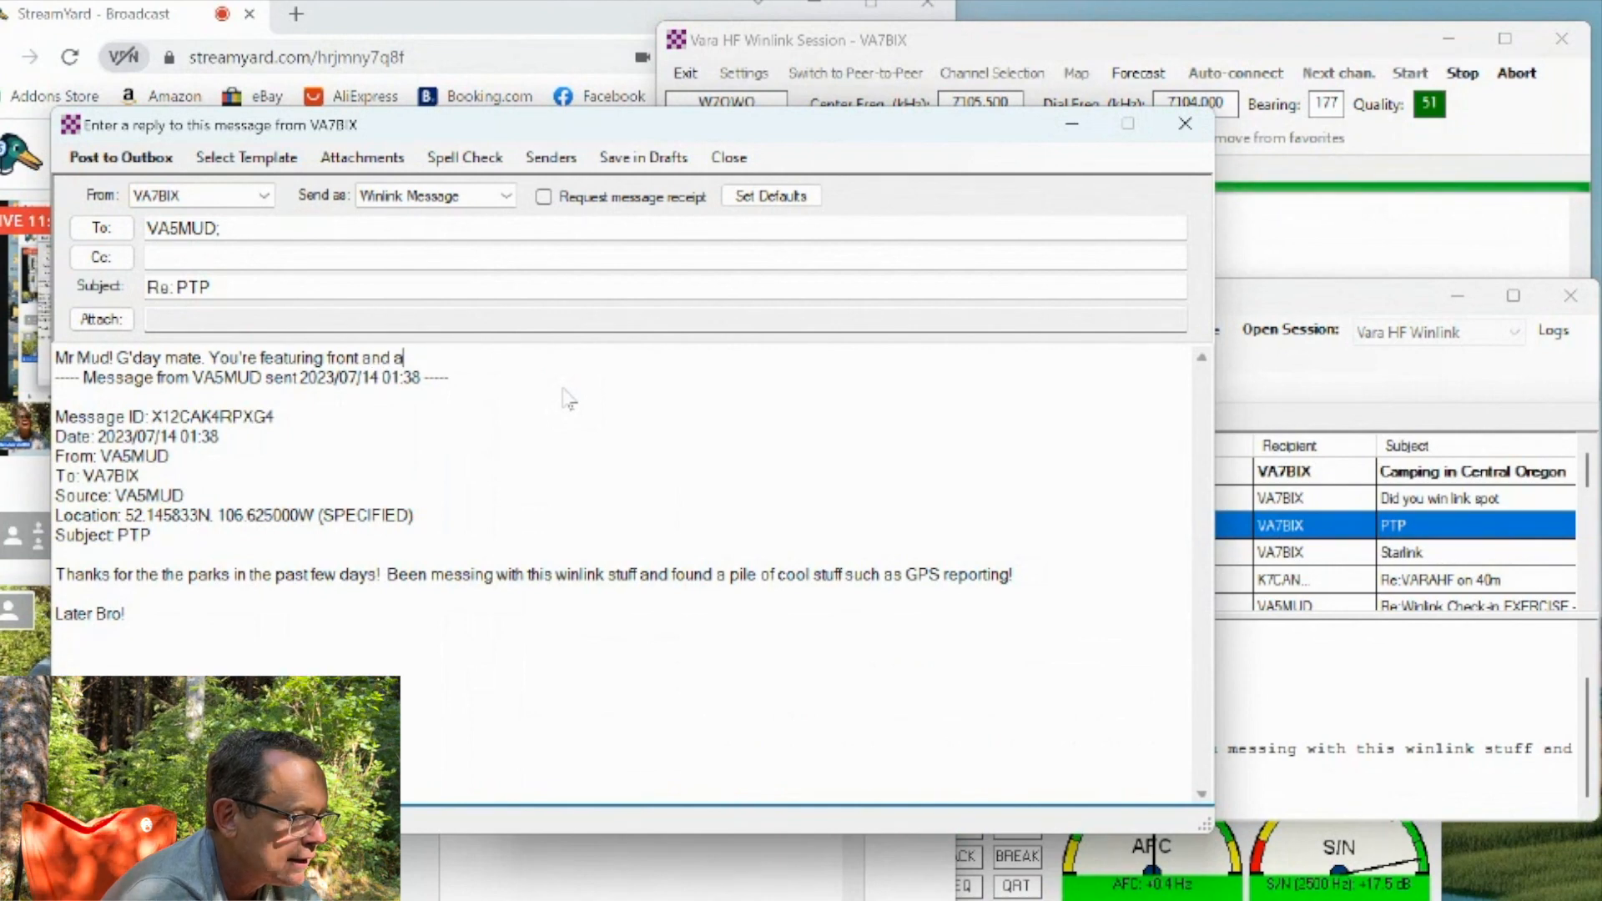
{"action": "type", "text": "centre"}
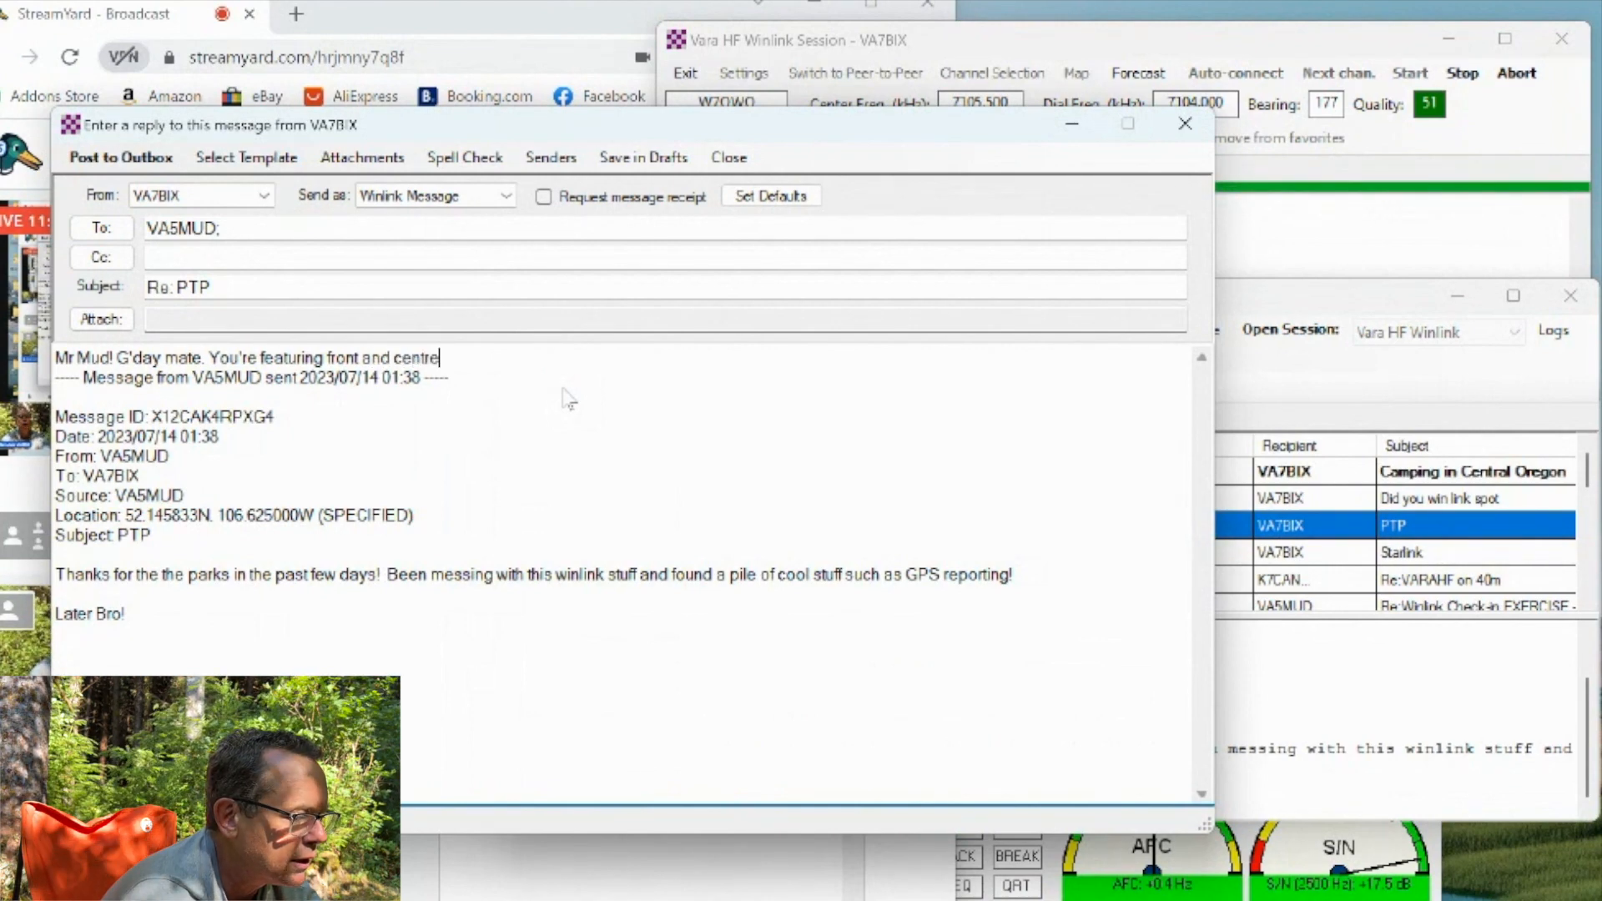
{"action": "type", "text": "n"}
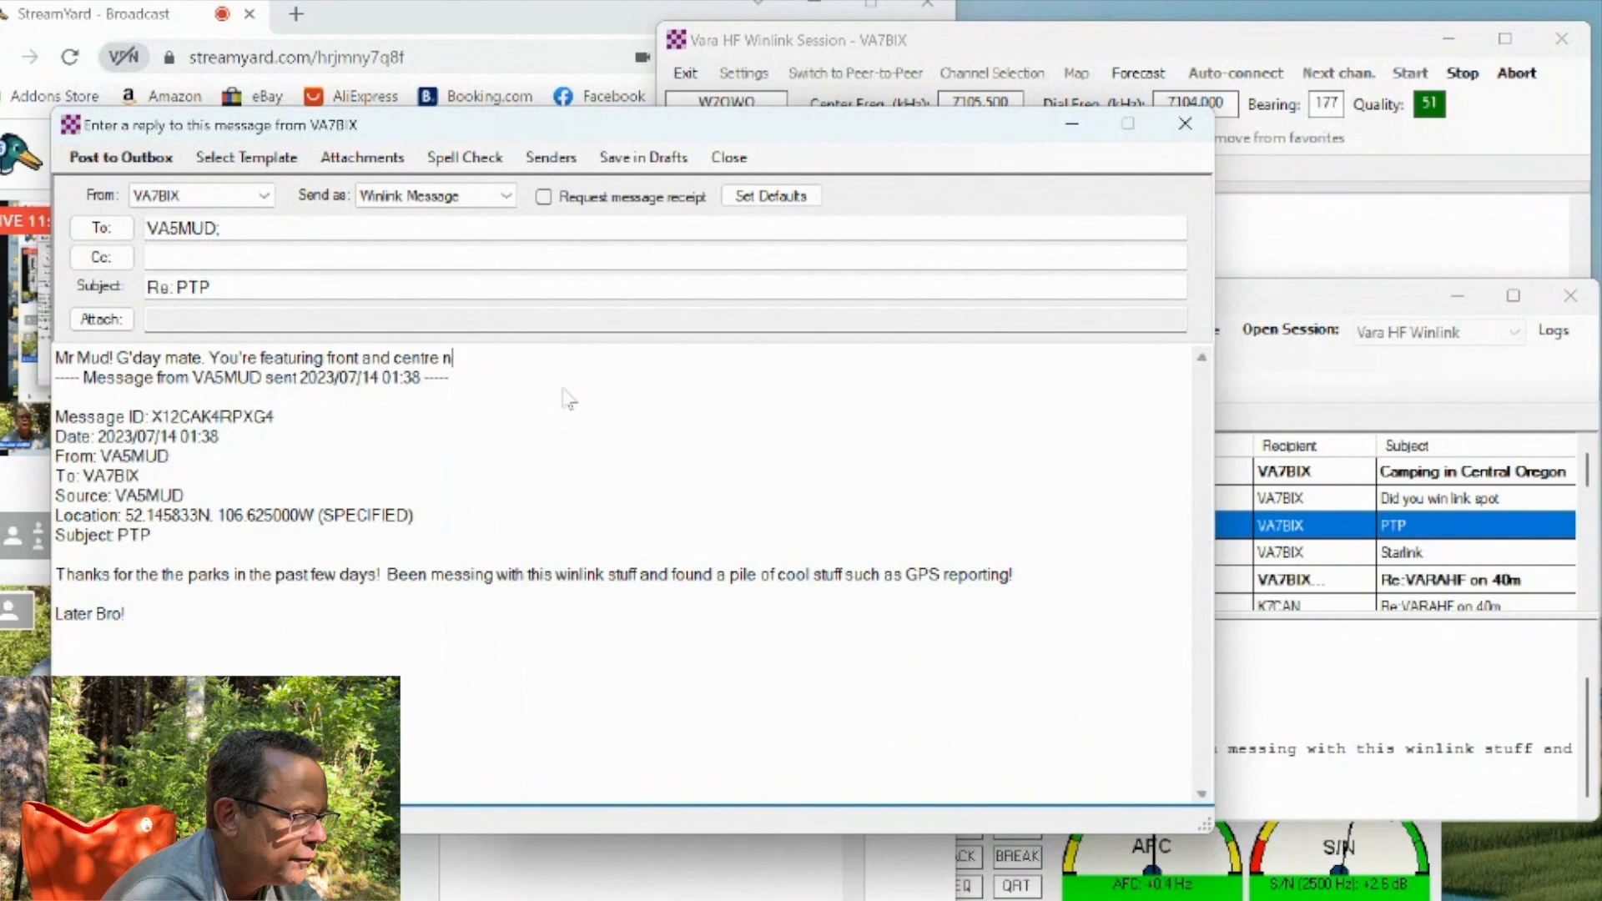
Mention the winlink video coming out soon and post the PTP reply to the Outbox.
{"action": "type", "text": "on my winlink"}
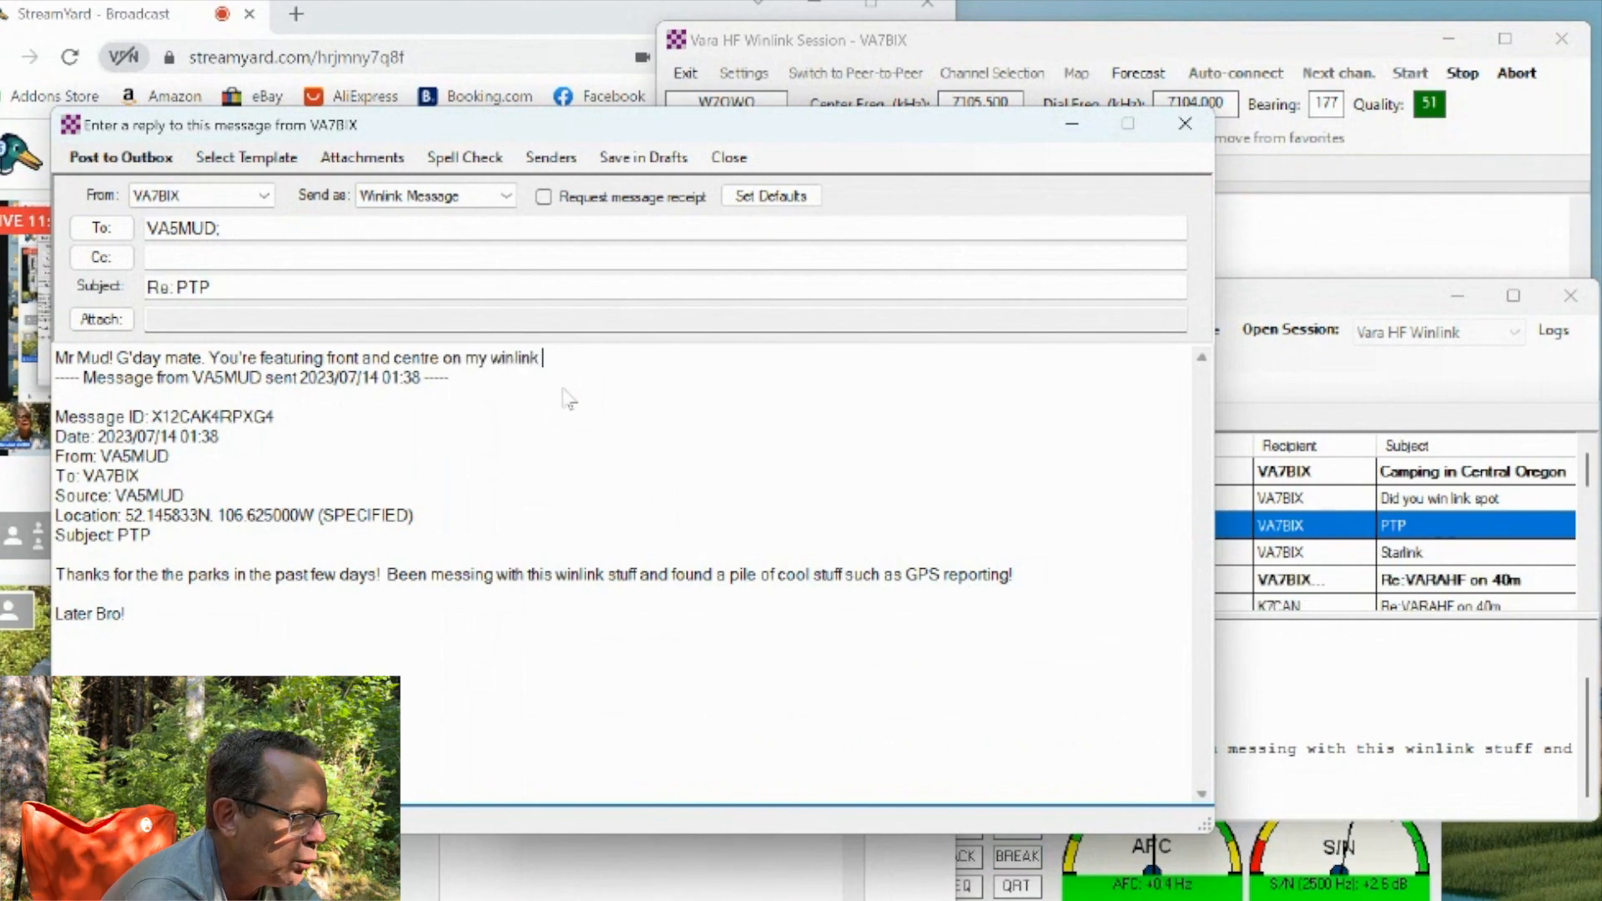
{"action": "type", "text": "video coming out s"}
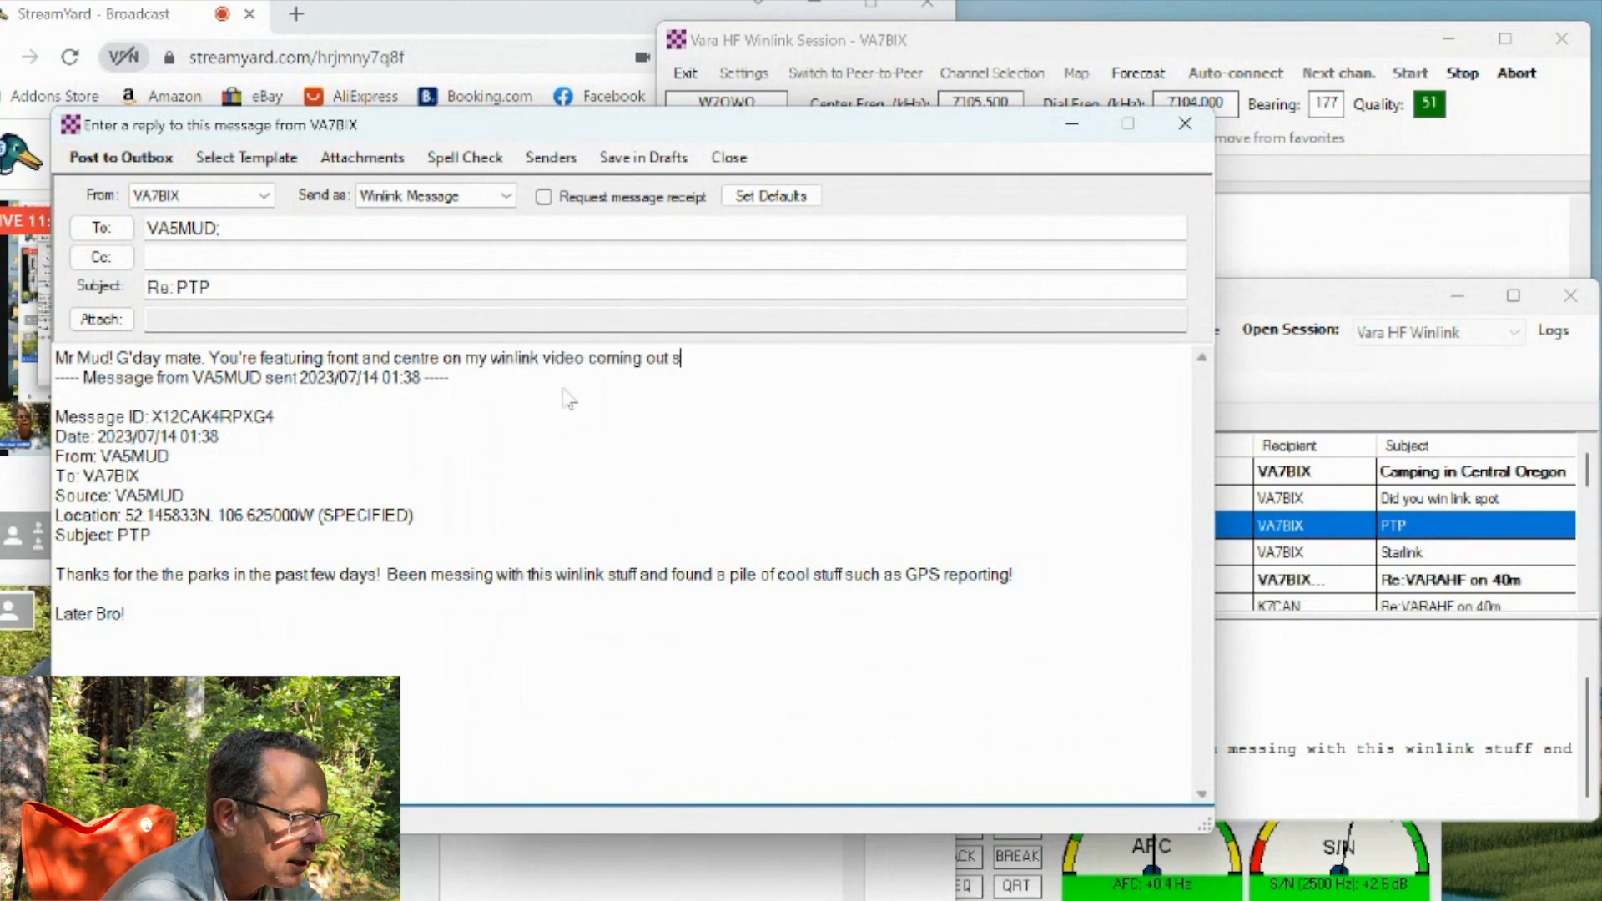
{"action": "type", "text": "oon. You're the best!"}
{"action": "type", "text": "Cheers bud!"}
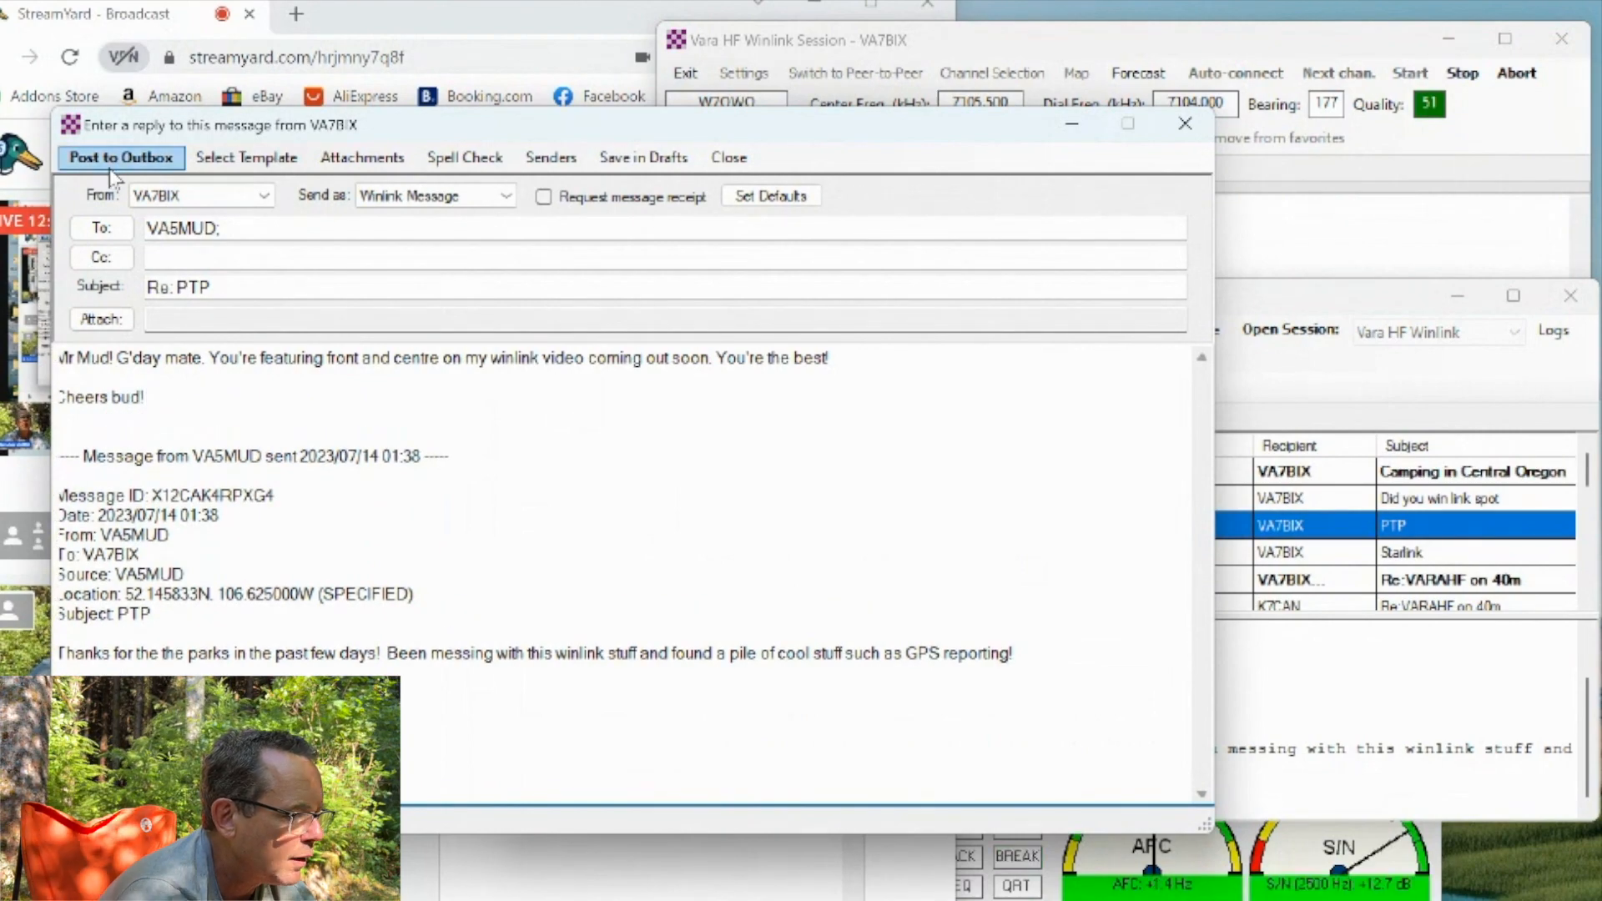
{"action": "left_click", "coordinate": [120, 157]}
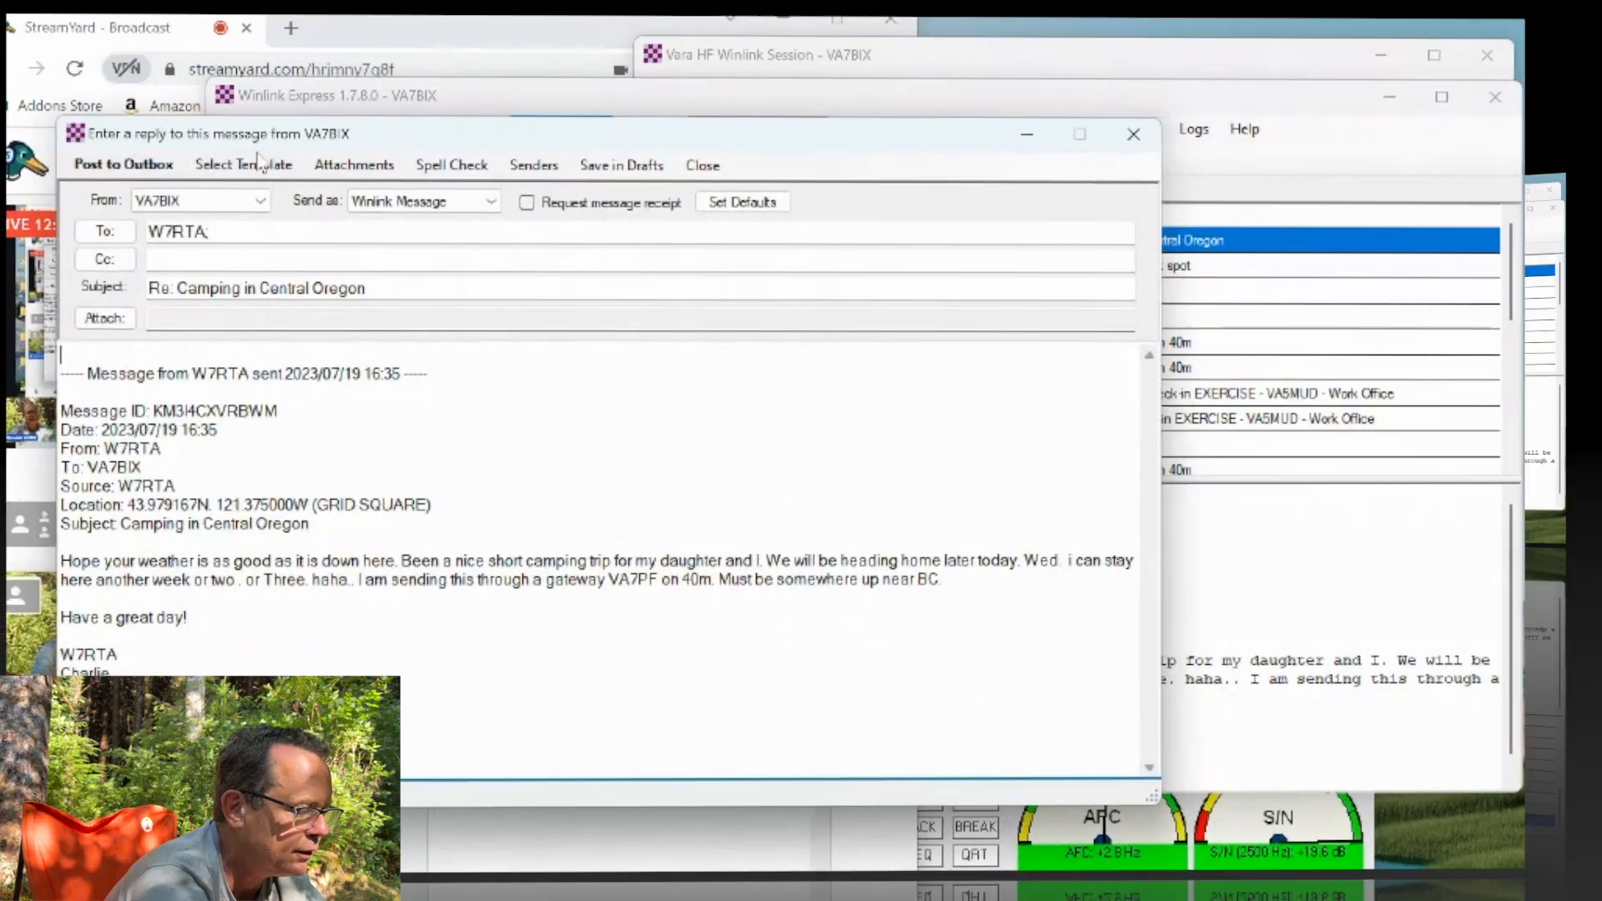
Write the camping reply: Roger Roger buddy, have a wonderful time, signed Simon.
{"action": "type", "text": "Roger Roger b"}
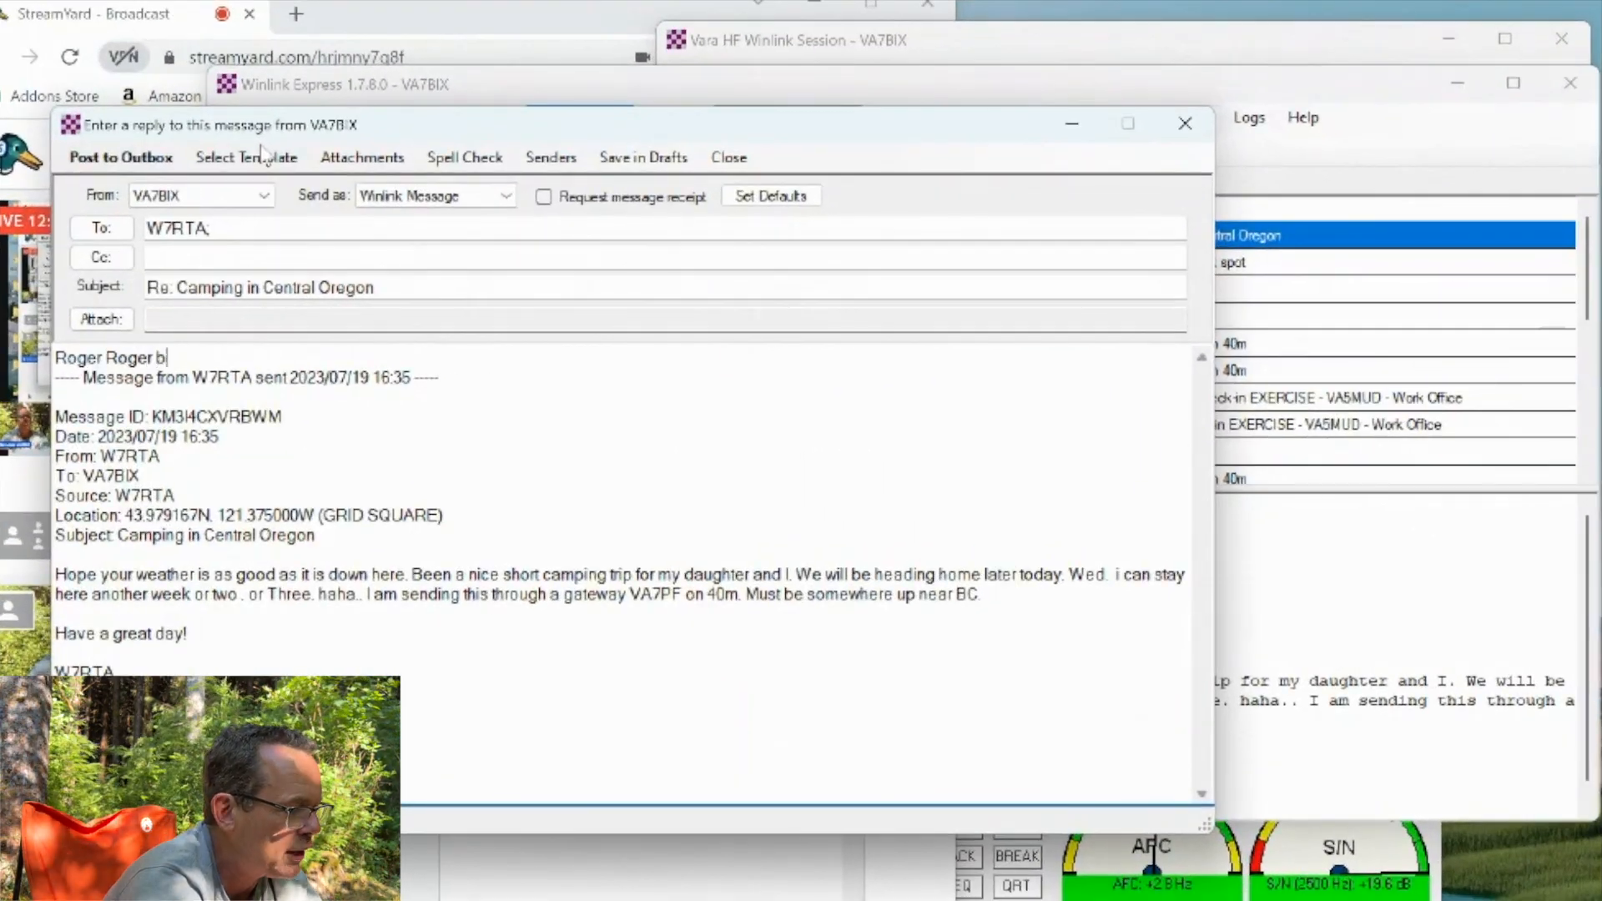
{"action": "type", "text": "buddy! Have a"}
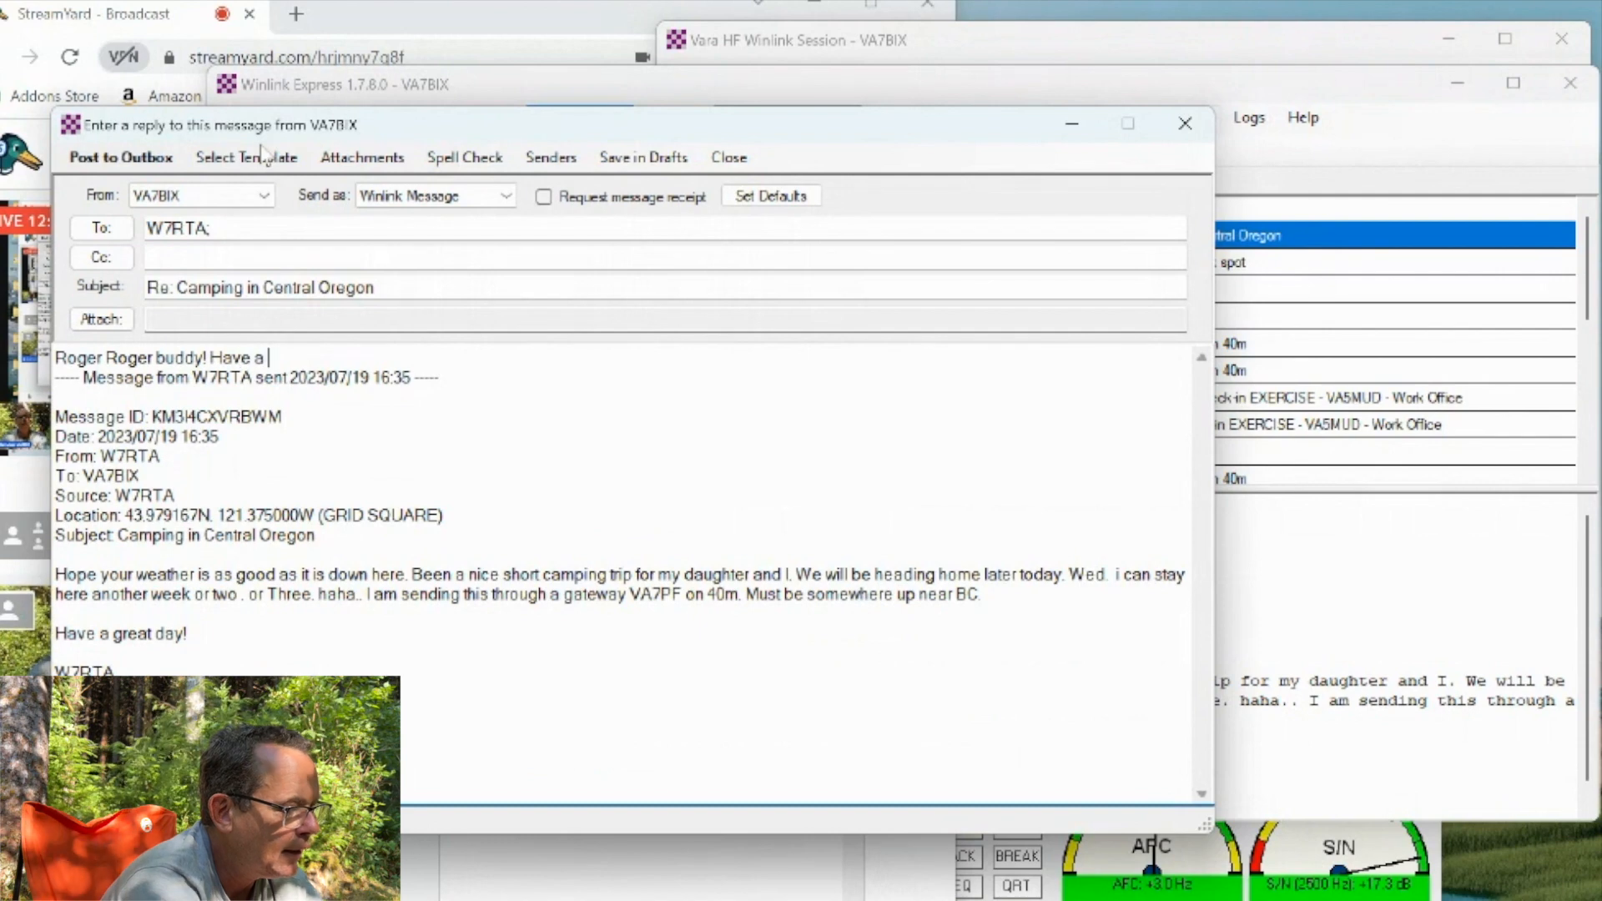
{"action": "type", "text": "wonder"}
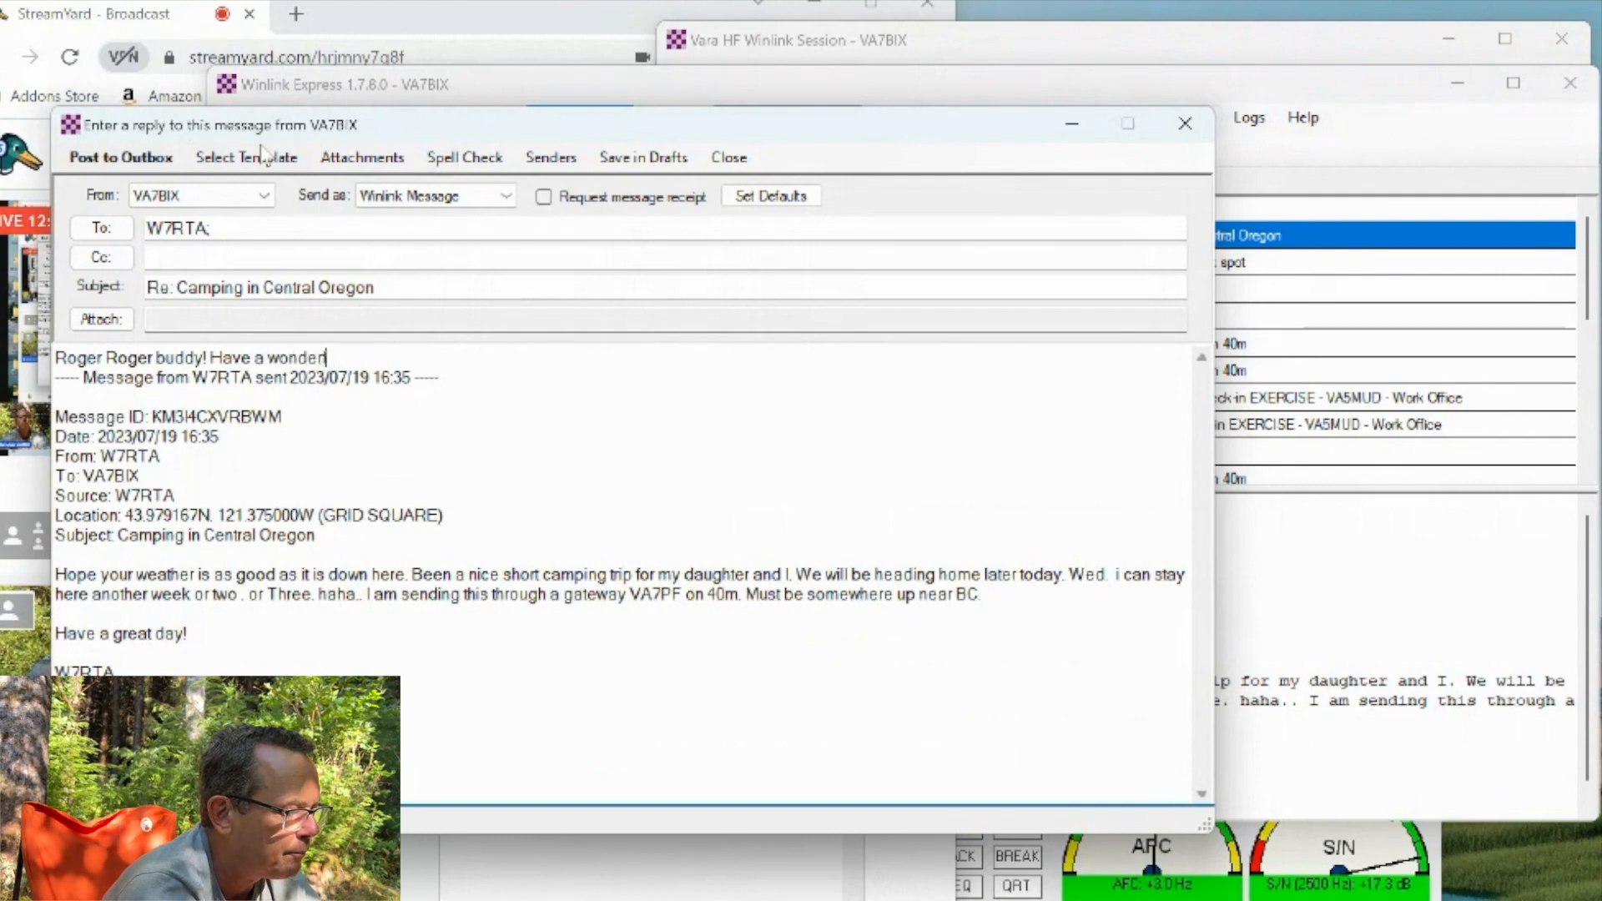
{"action": "type", "text": "ful time."}
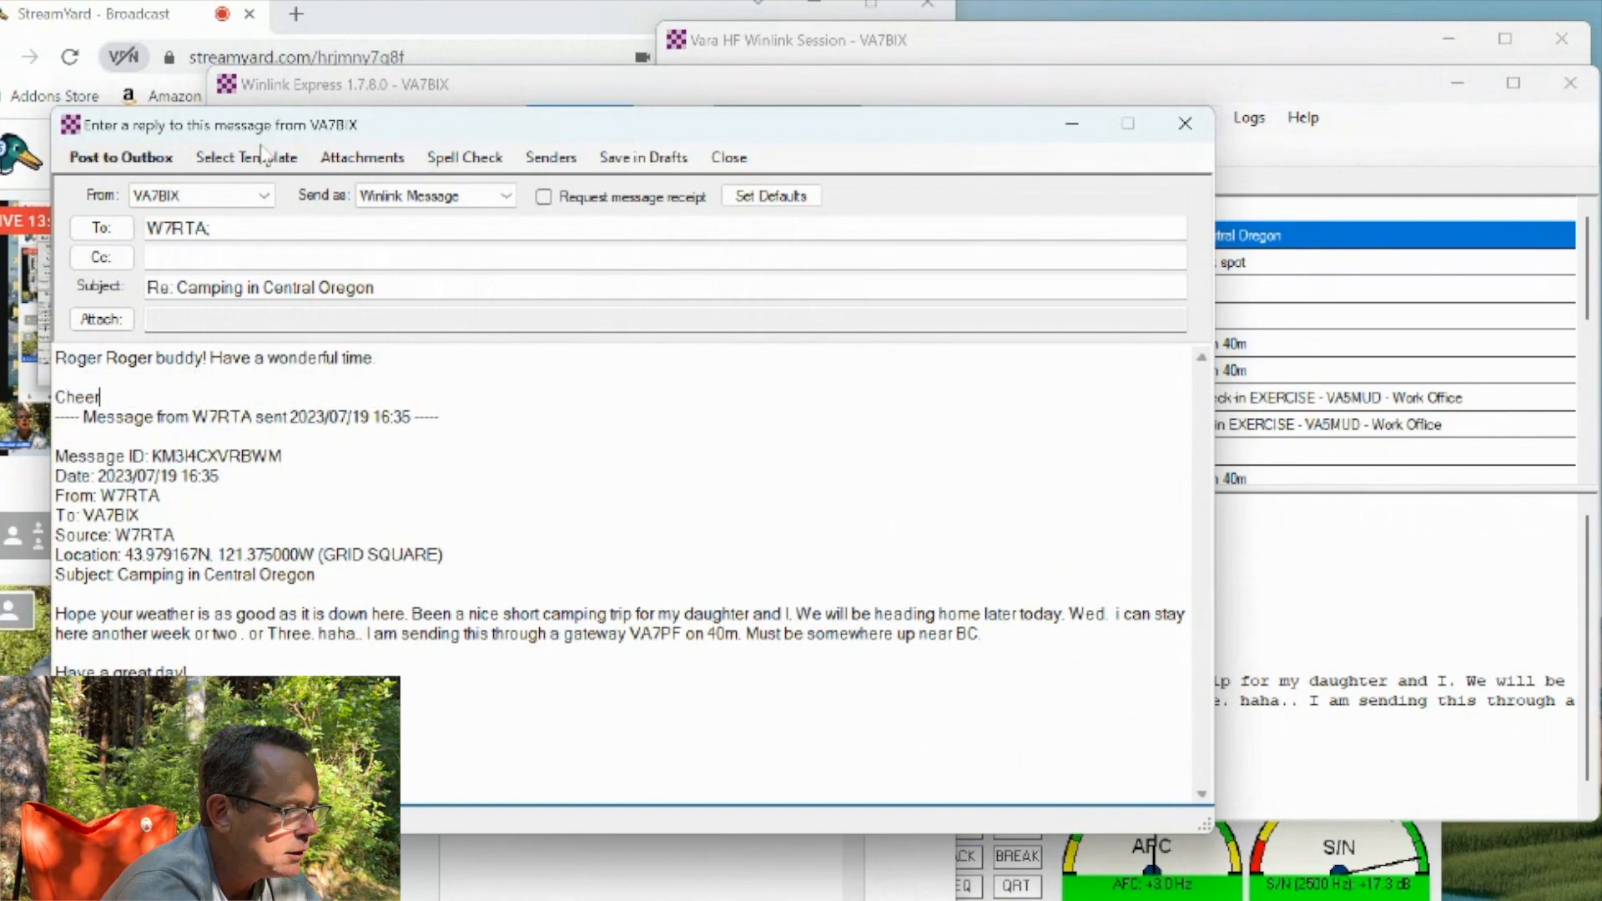
{"action": "type", "text": "s Simon"}
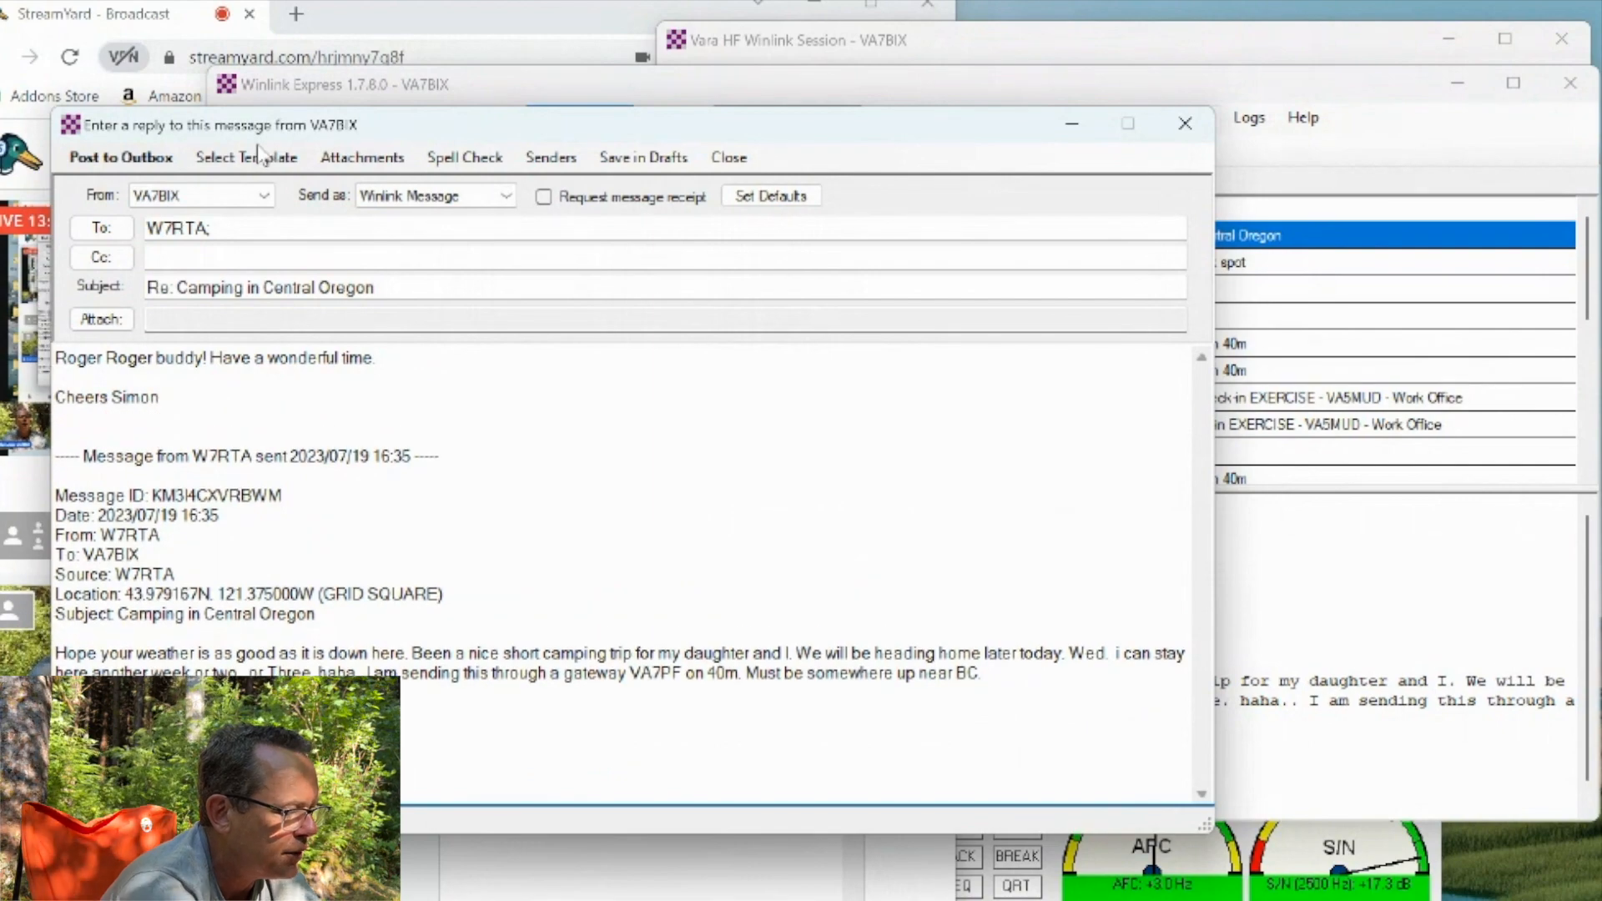
Post the camping reply to the Outbox and bring the Vara HF session forward.
{"action": "left_click", "coordinate": [728, 157]}
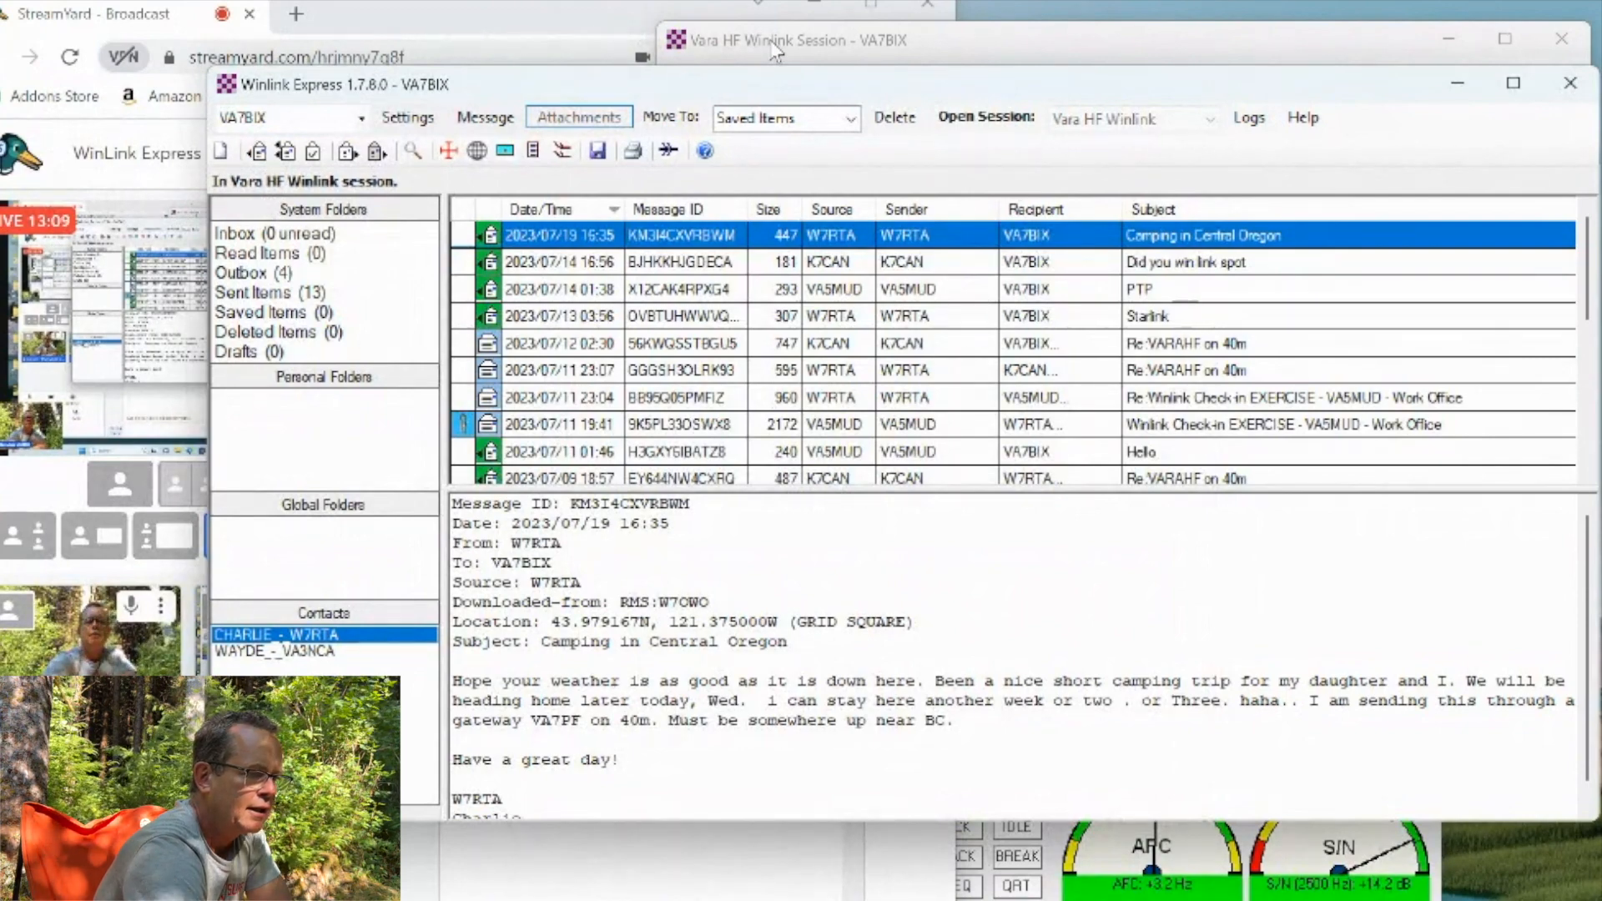
{"action": "left_click", "coordinate": [798, 40]}
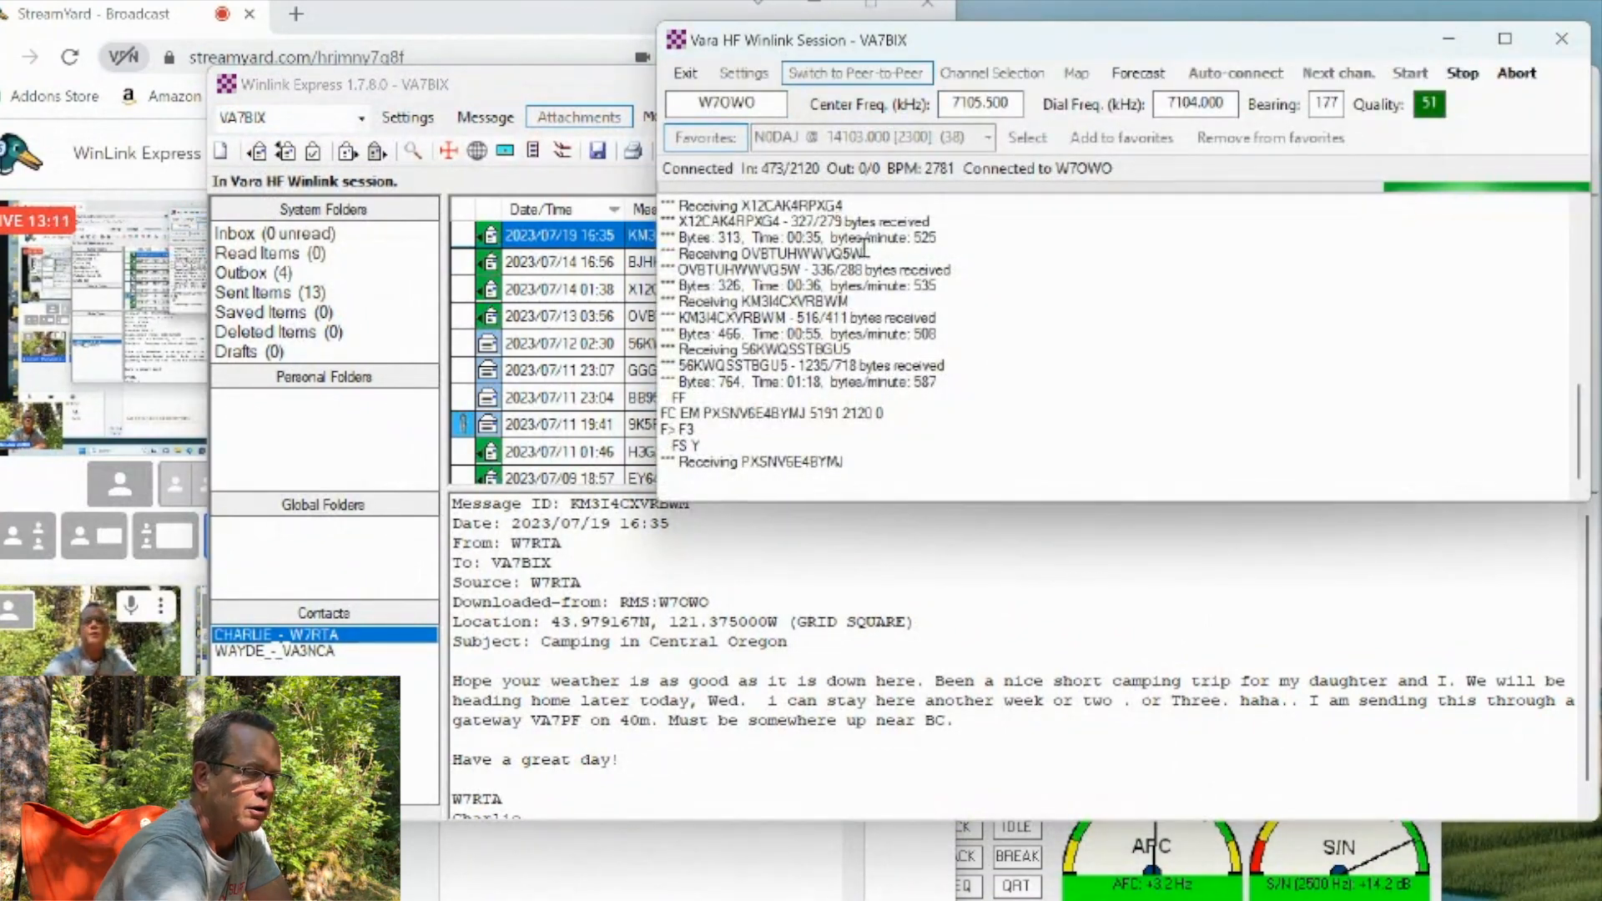